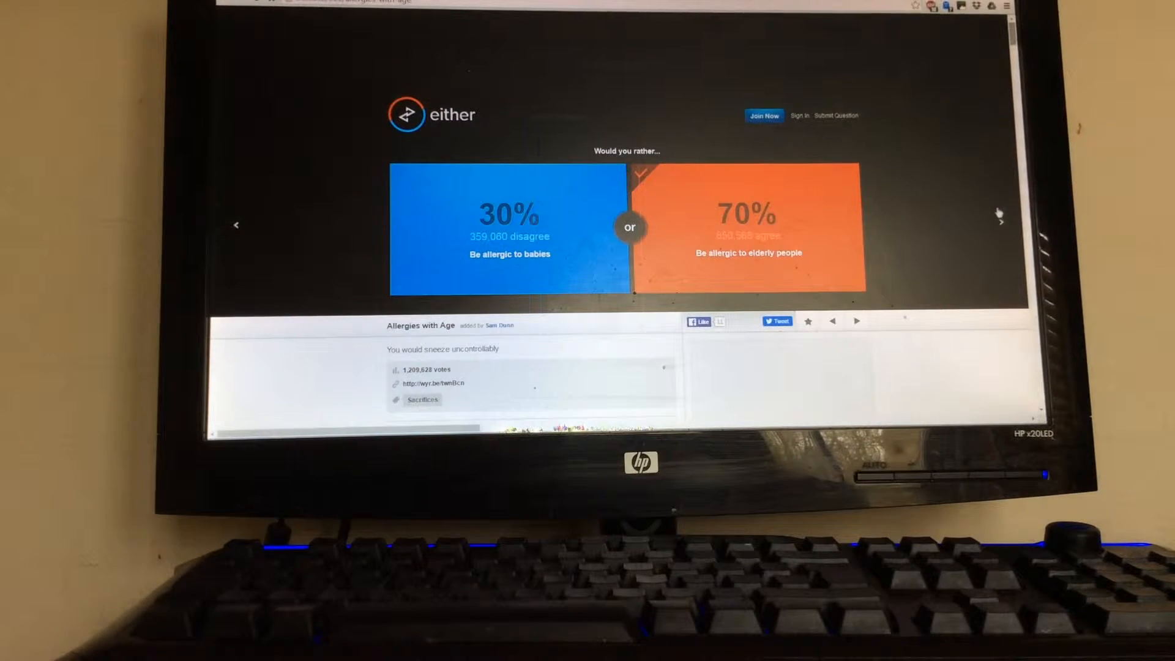
Step: Vote to be a wizard and reveal the agreement percentage
{"action": "left_click", "coordinate": [1001, 220]}
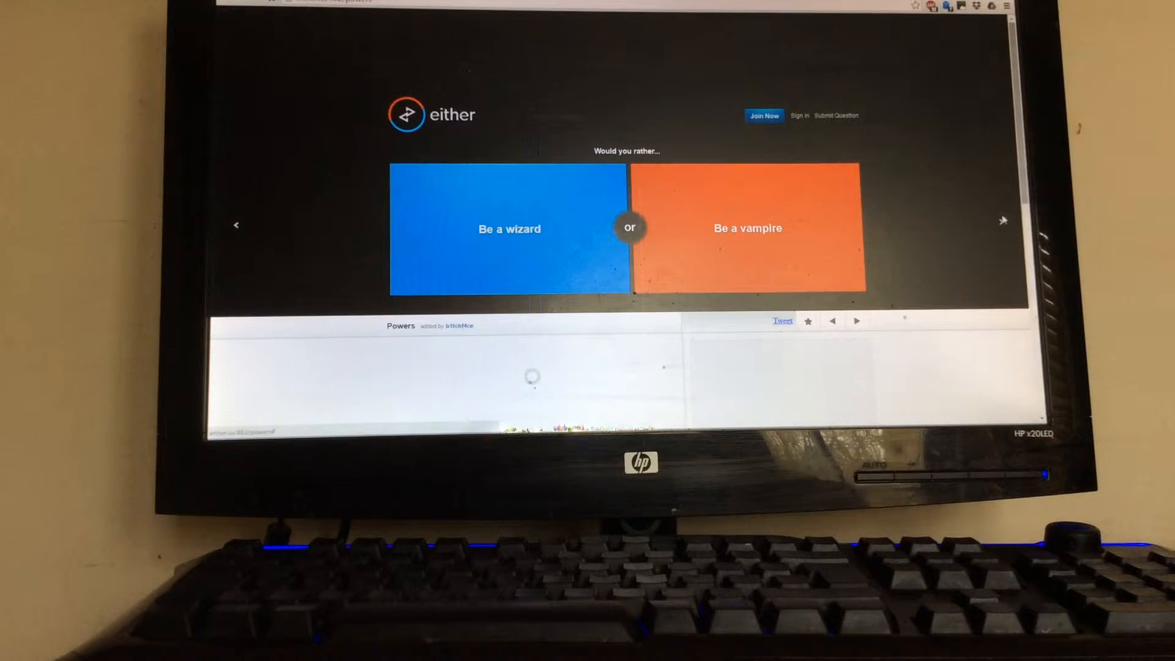
{"action": "left_click", "coordinate": [509, 228]}
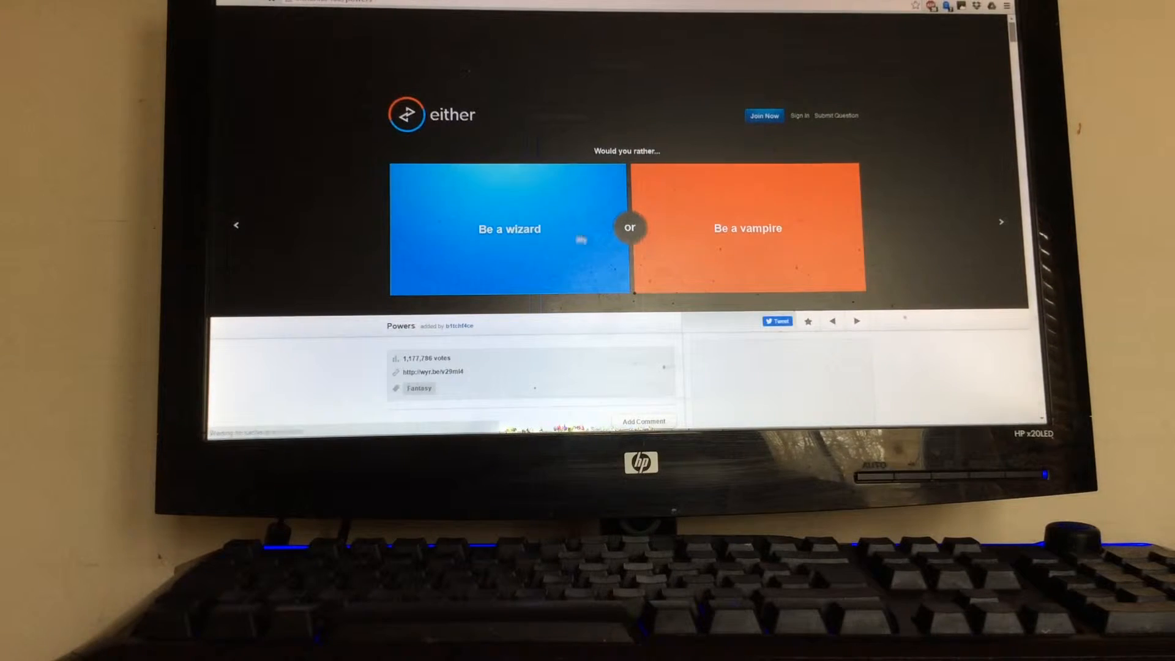
{"action": "left_click", "coordinate": [508, 228]}
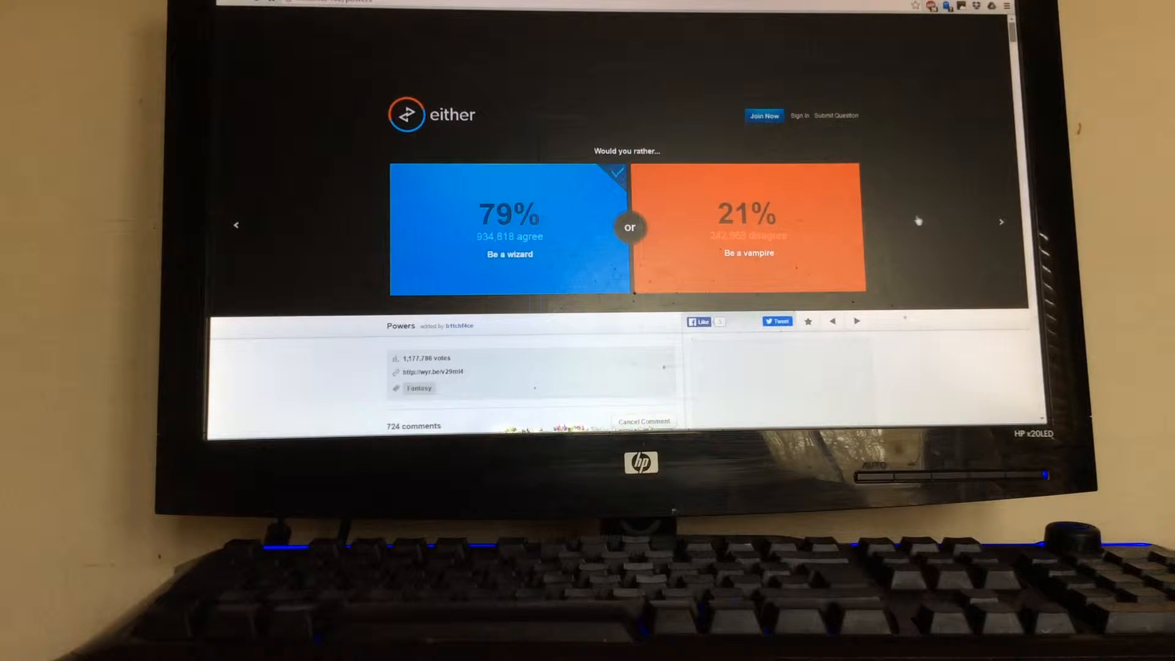
Step: Advance through the next questions to the Infertile or Fatal dilemma
{"action": "left_click", "coordinate": [1002, 223]}
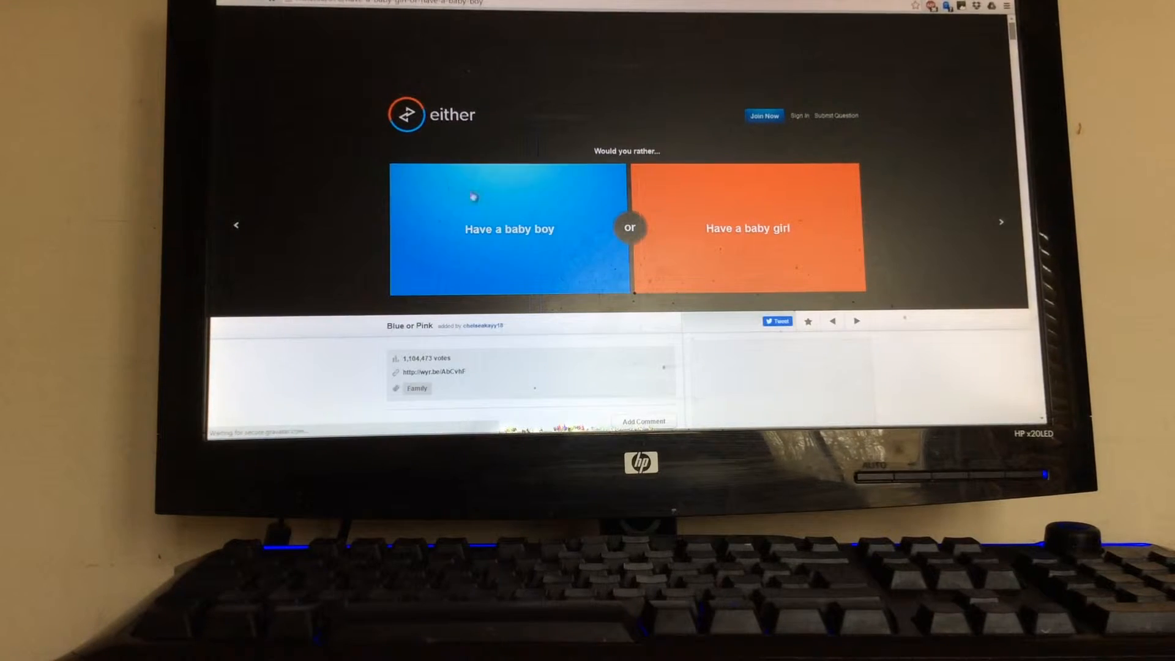
{"action": "left_click", "coordinate": [509, 229]}
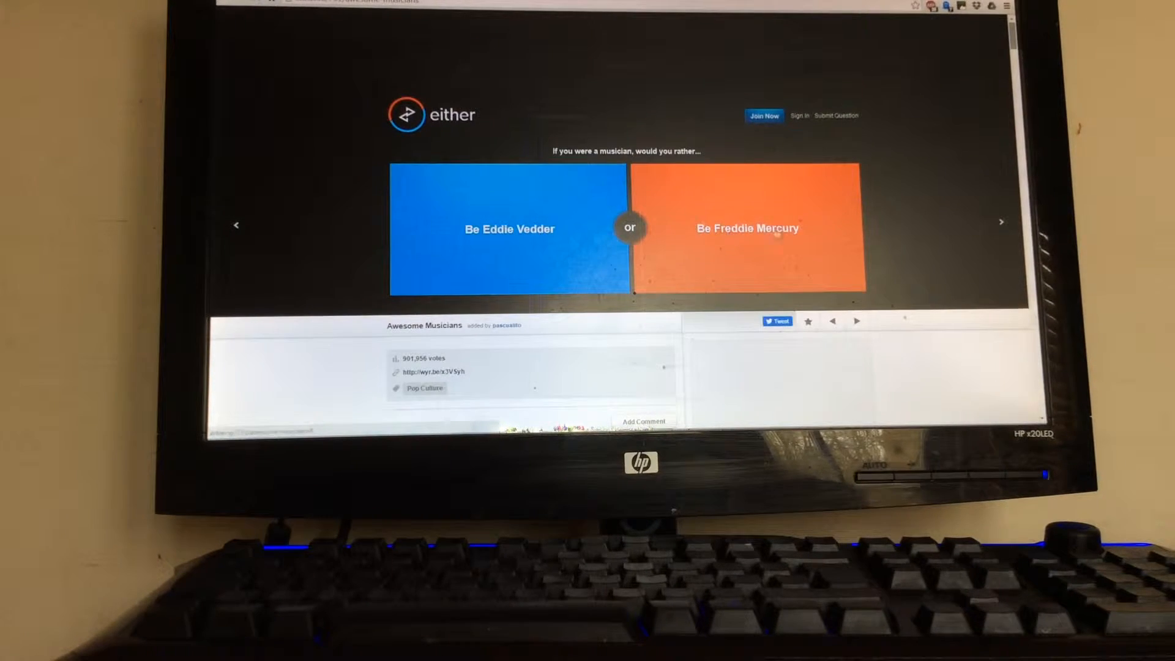
{"action": "left_click", "coordinate": [747, 228]}
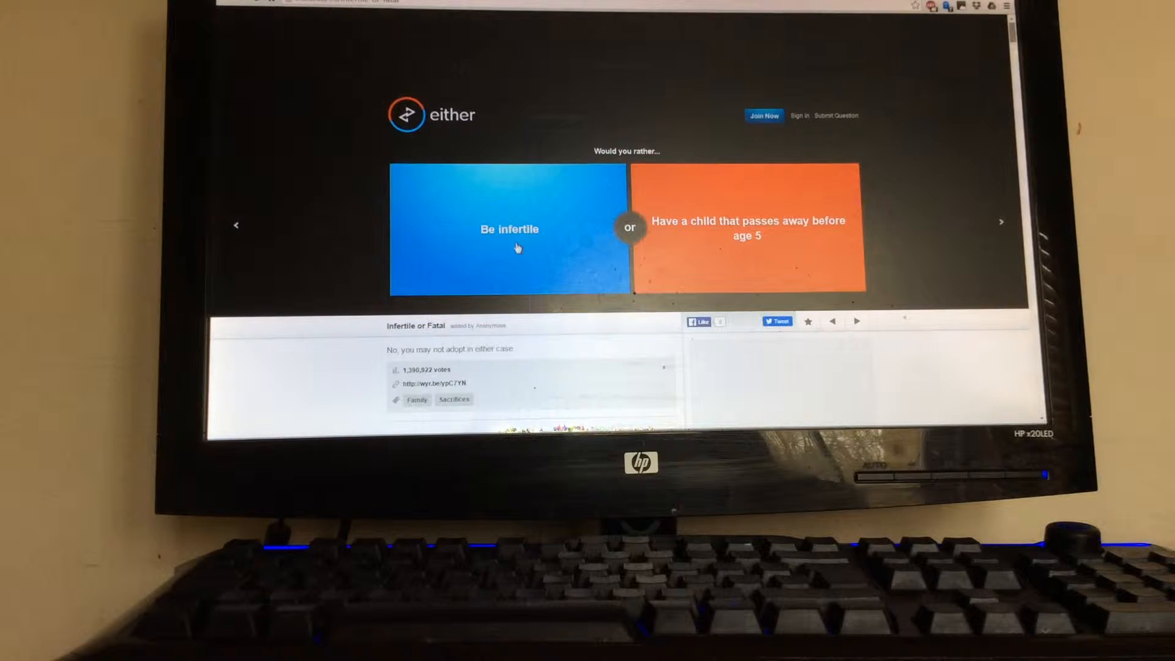
Step: Vote Be infertile, then Become a superhero, moving on toward the teach-history question
{"action": "left_click", "coordinate": [508, 229]}
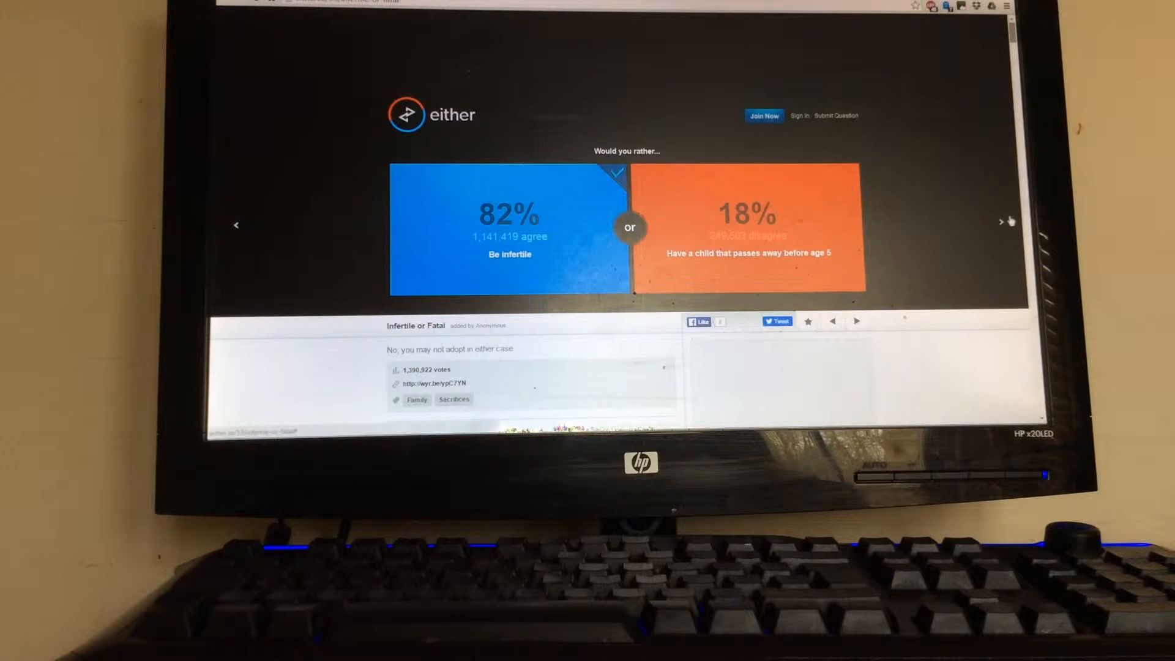
{"action": "left_click", "coordinate": [1003, 221]}
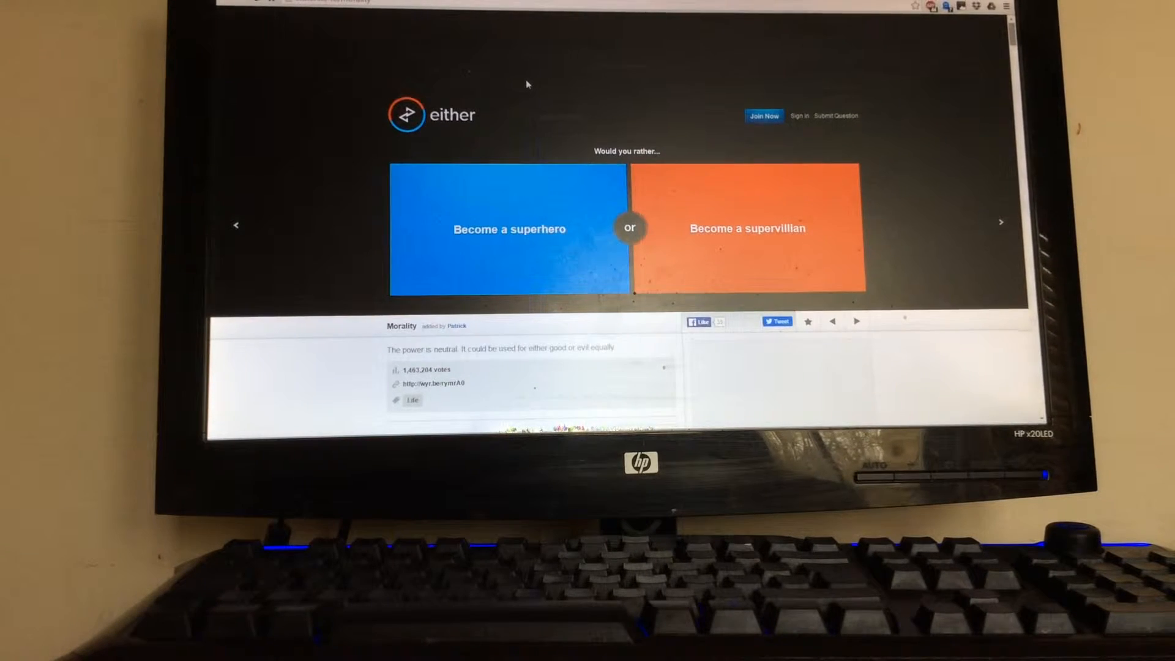
{"action": "left_click", "coordinate": [509, 228]}
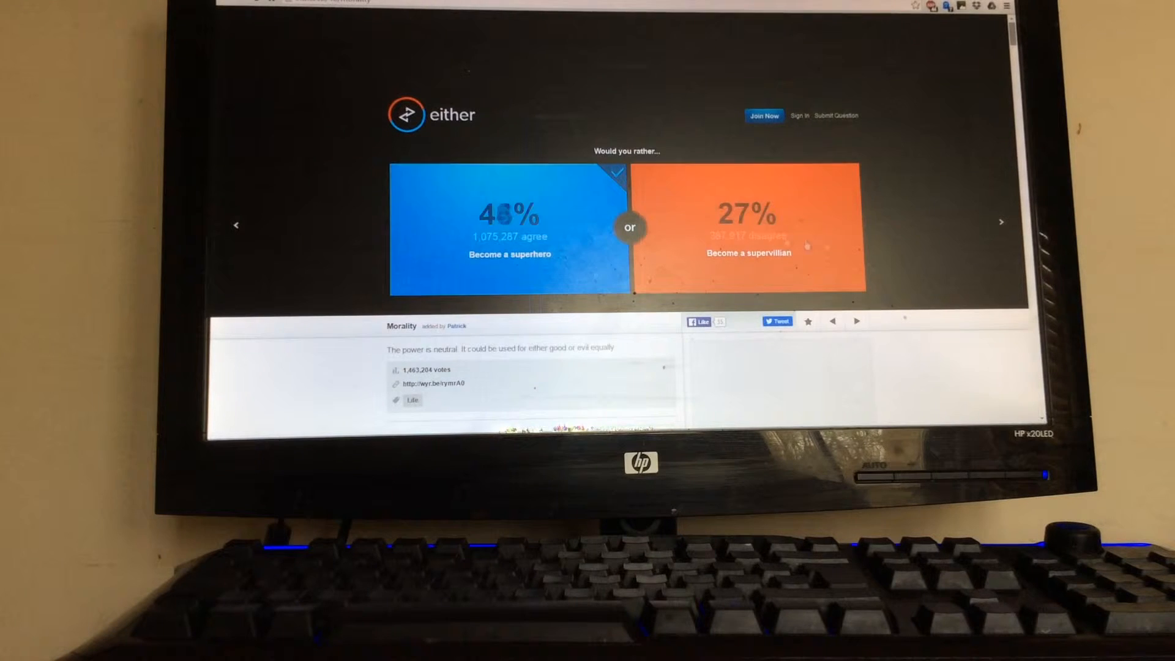
{"action": "left_click", "coordinate": [508, 225]}
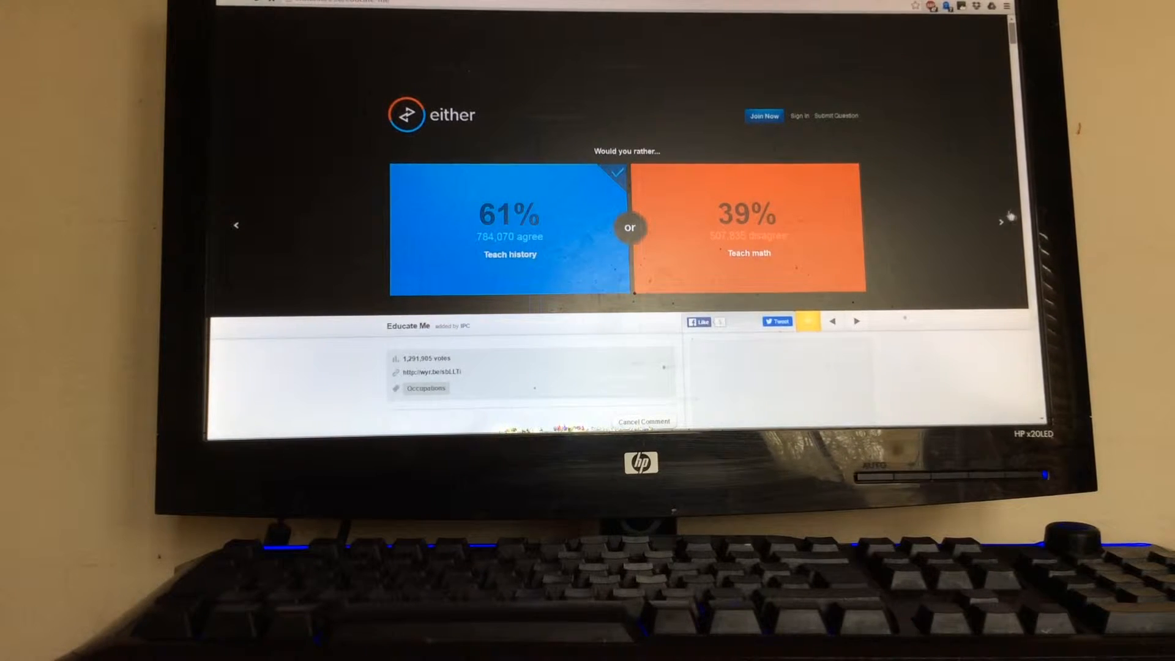
Step: Vote to ride in a hovercraft, then advance toward the fear and snow questions
{"action": "left_click", "coordinate": [1002, 226]}
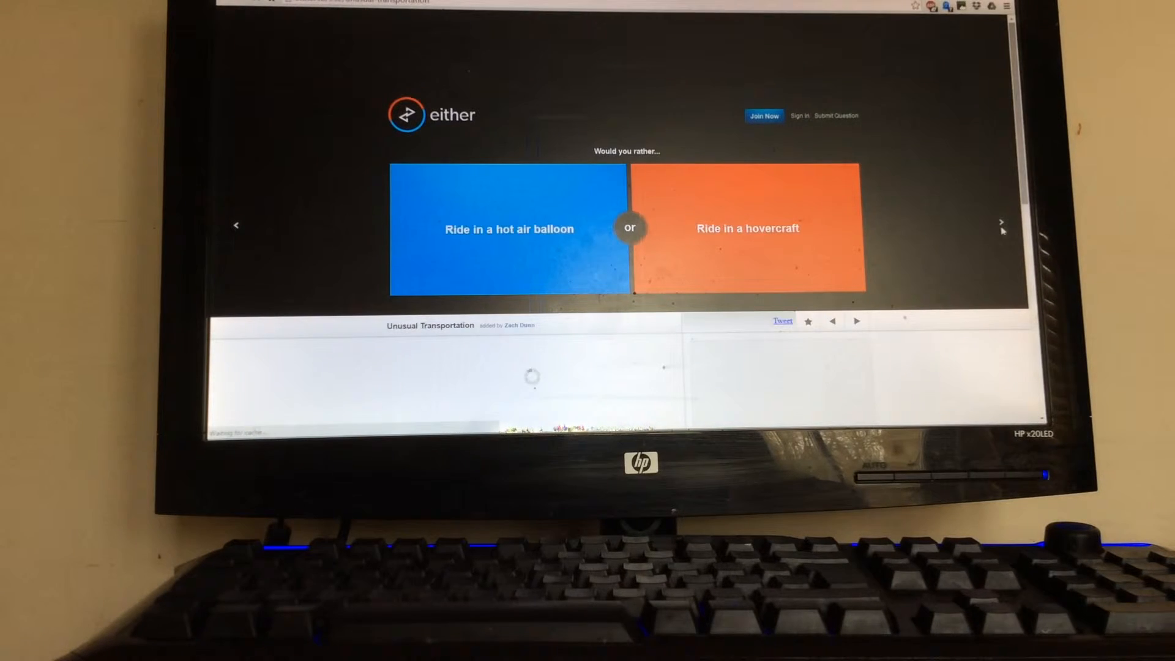
{"action": "left_click", "coordinate": [747, 229]}
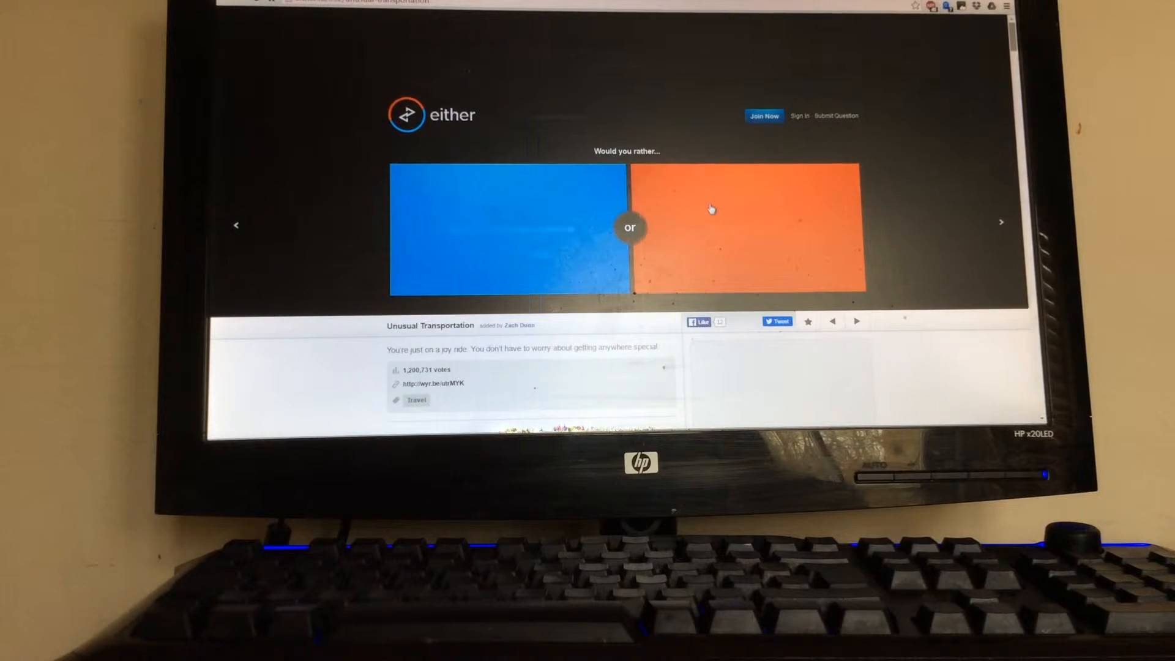
{"action": "left_click", "coordinate": [746, 210]}
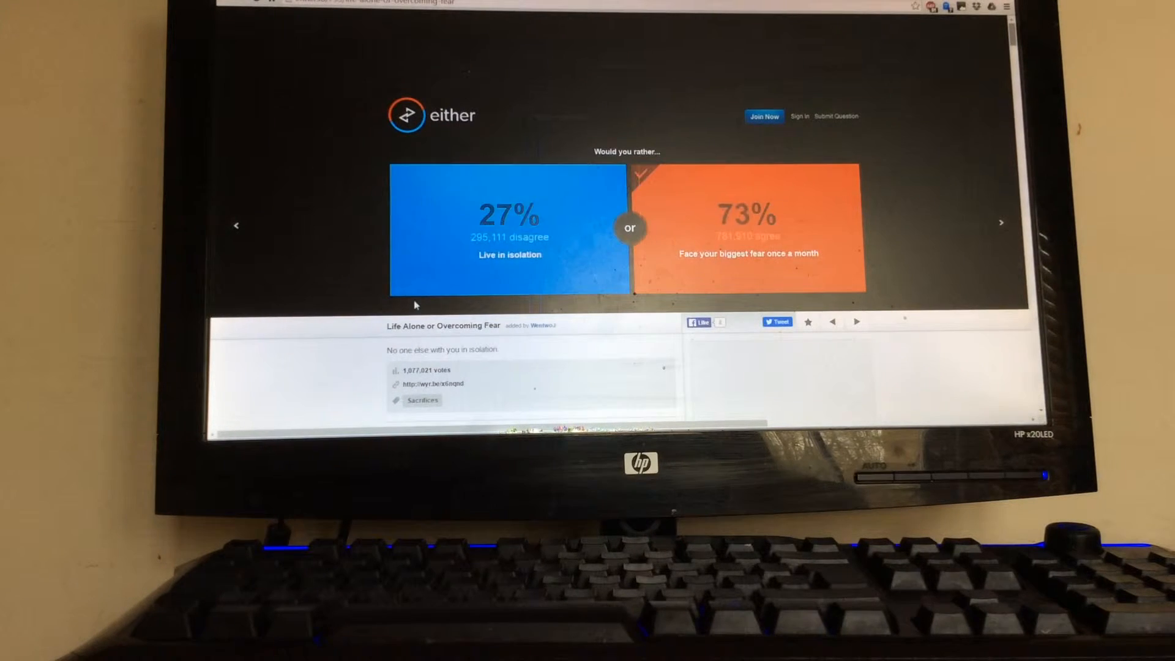
{"action": "mouse_move", "coordinate": [983, 260]}
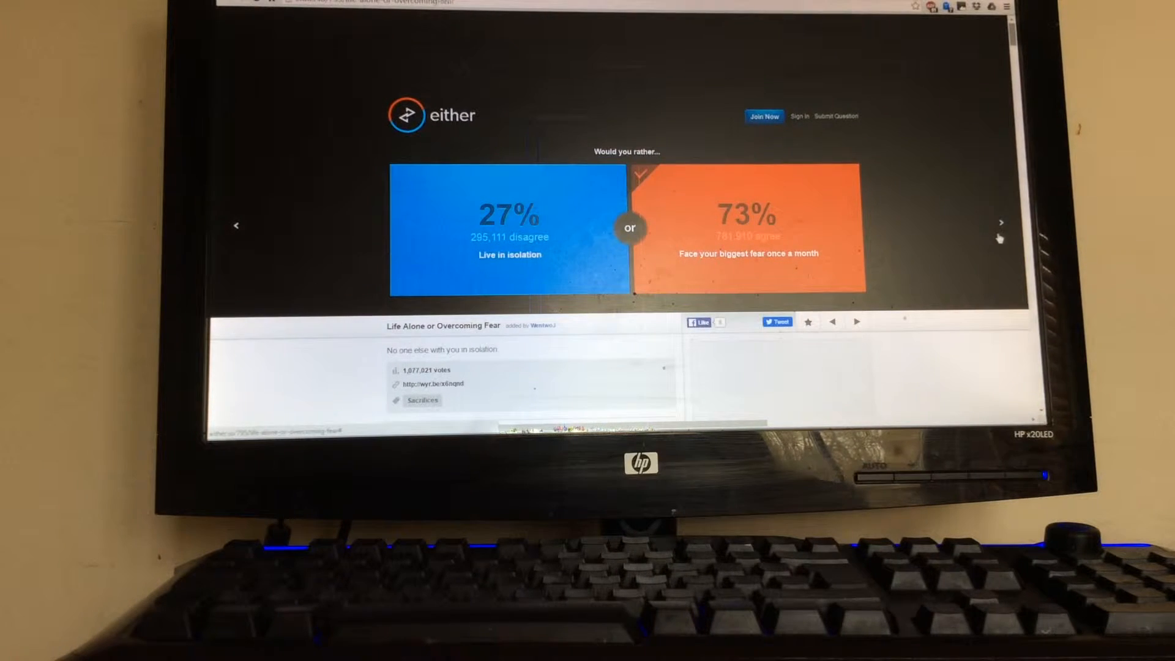
{"action": "left_click", "coordinate": [1002, 223]}
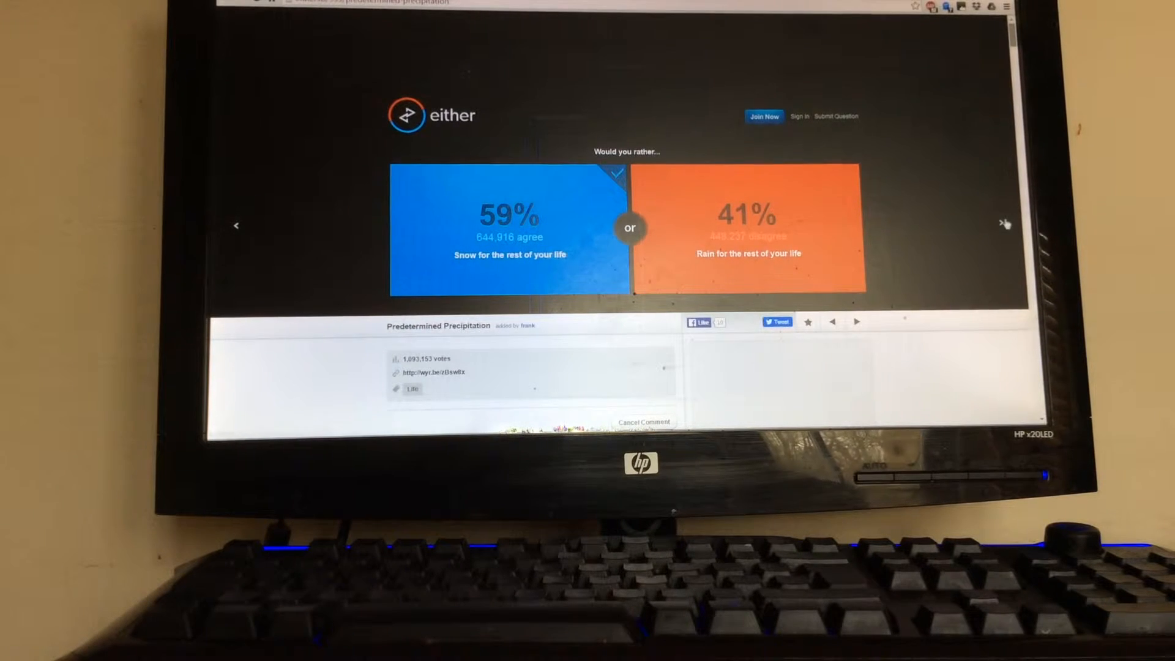
Step: Vote to be American, then to kill 100 enemy soldiers to save one innocent
{"action": "left_click", "coordinate": [1006, 224]}
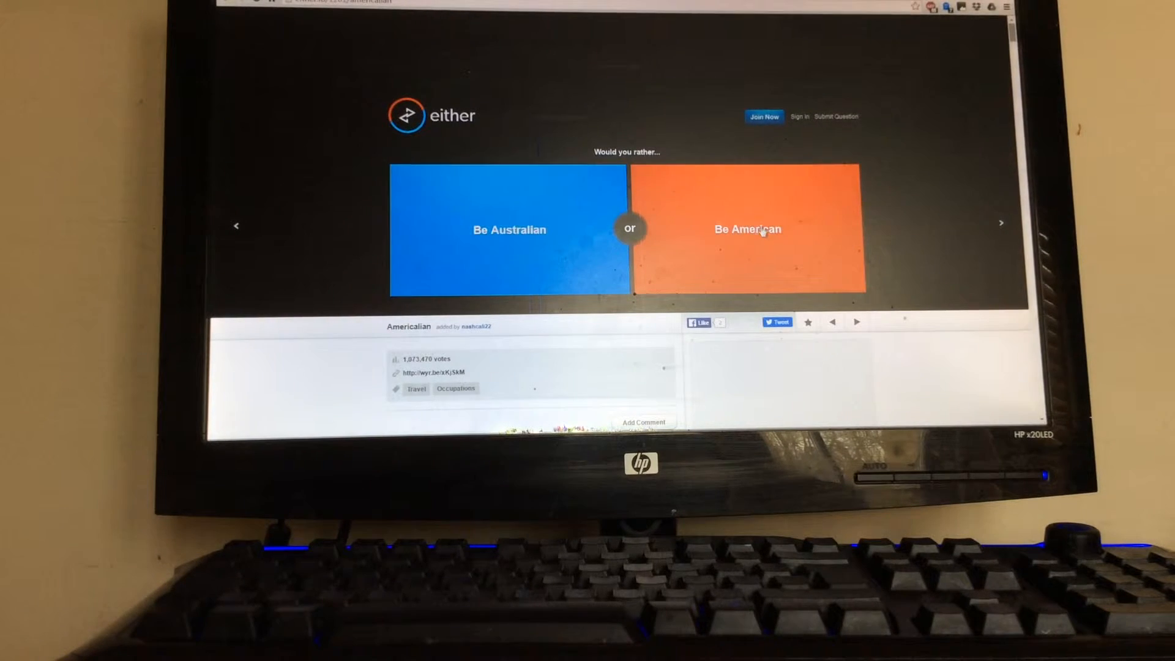
{"action": "left_click", "coordinate": [747, 229]}
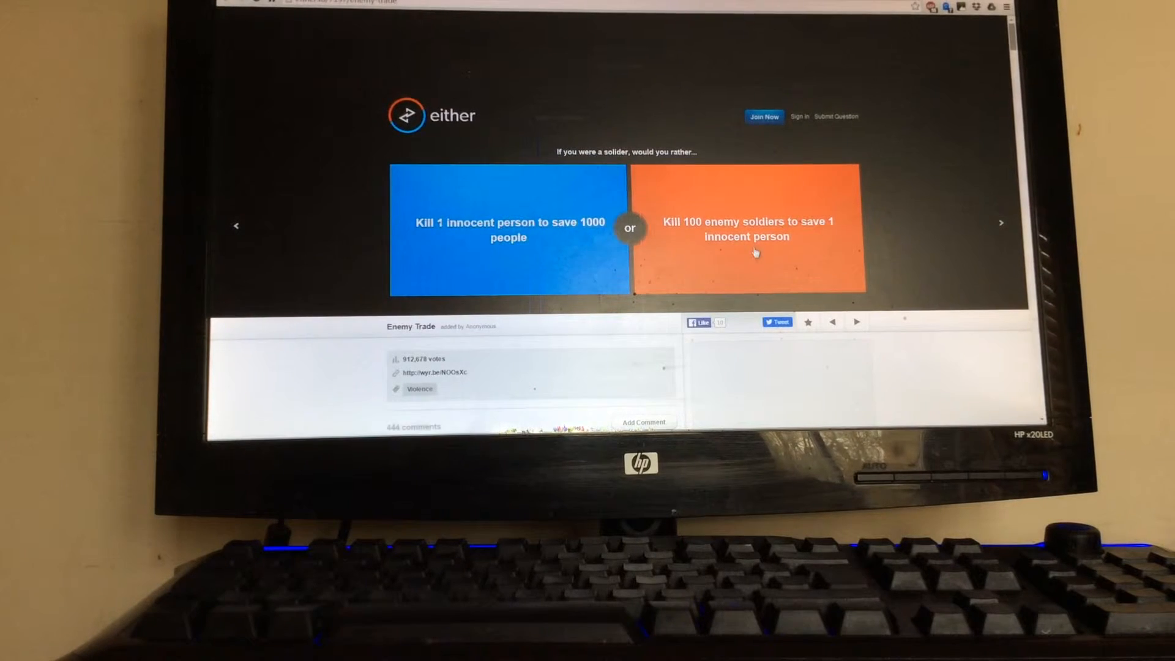
{"action": "left_click", "coordinate": [746, 252]}
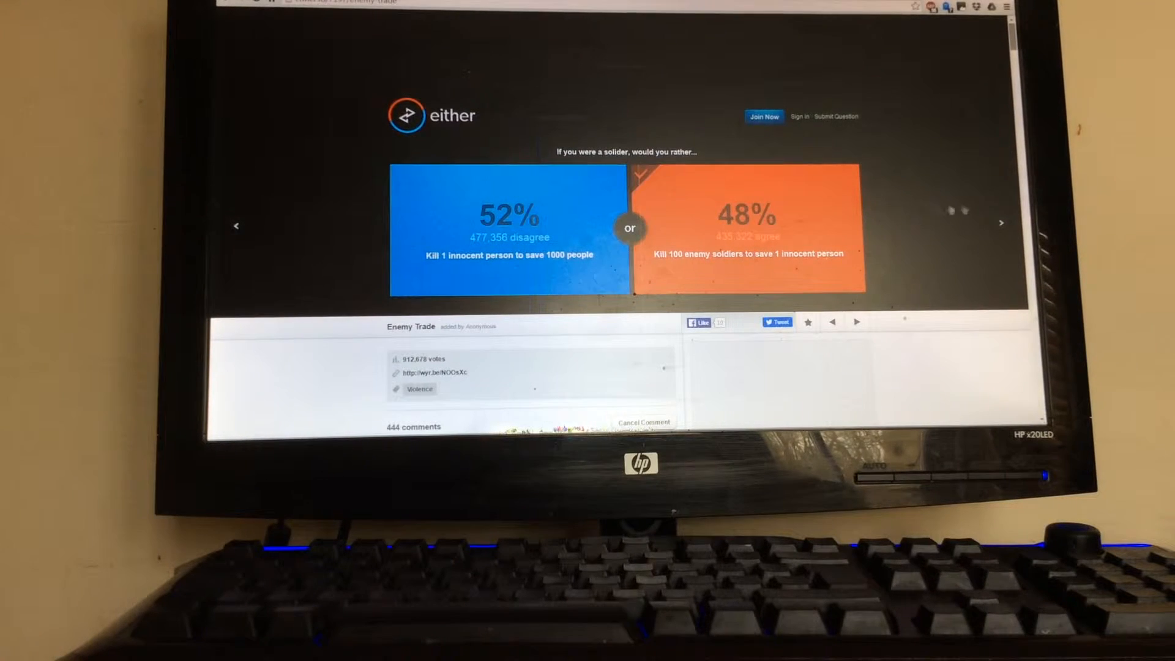
Step: Advance to the paid books-or-TV question
{"action": "left_click", "coordinate": [1001, 223]}
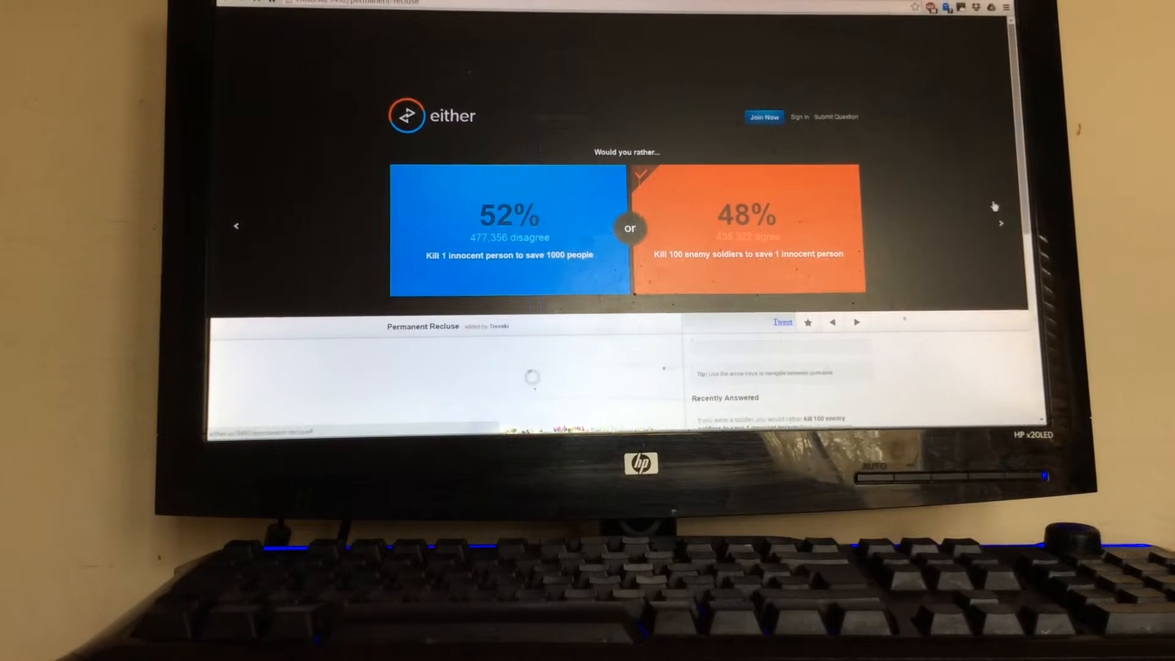
{"action": "left_click", "coordinate": [1001, 222]}
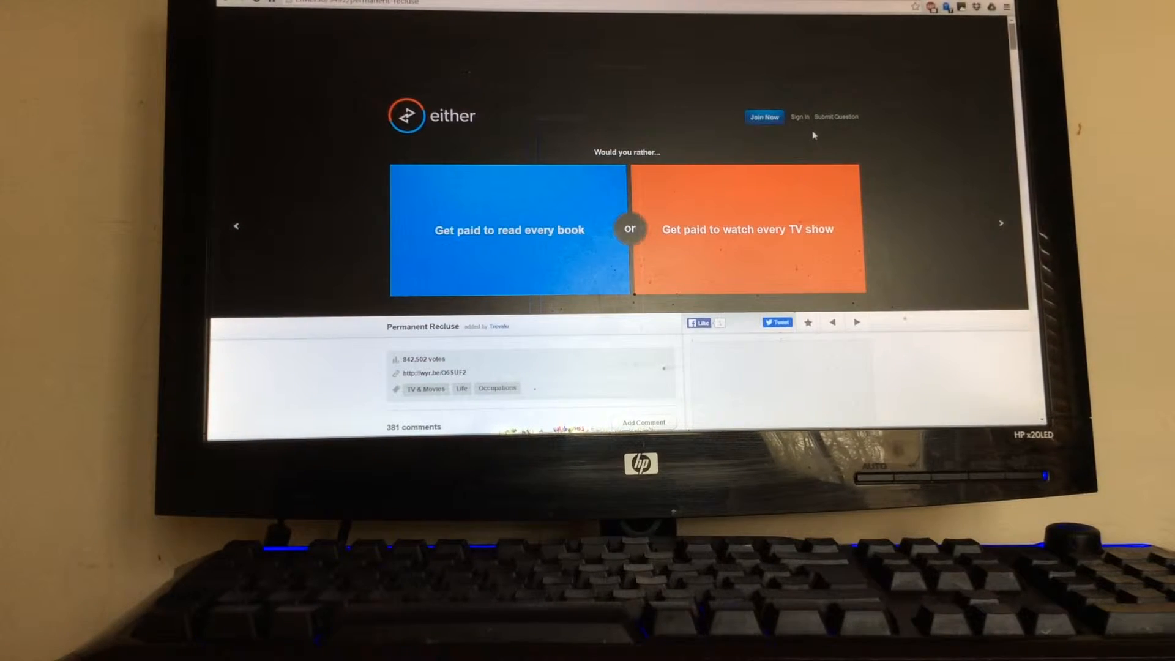
{"action": "mouse_move", "coordinate": [524, 238]}
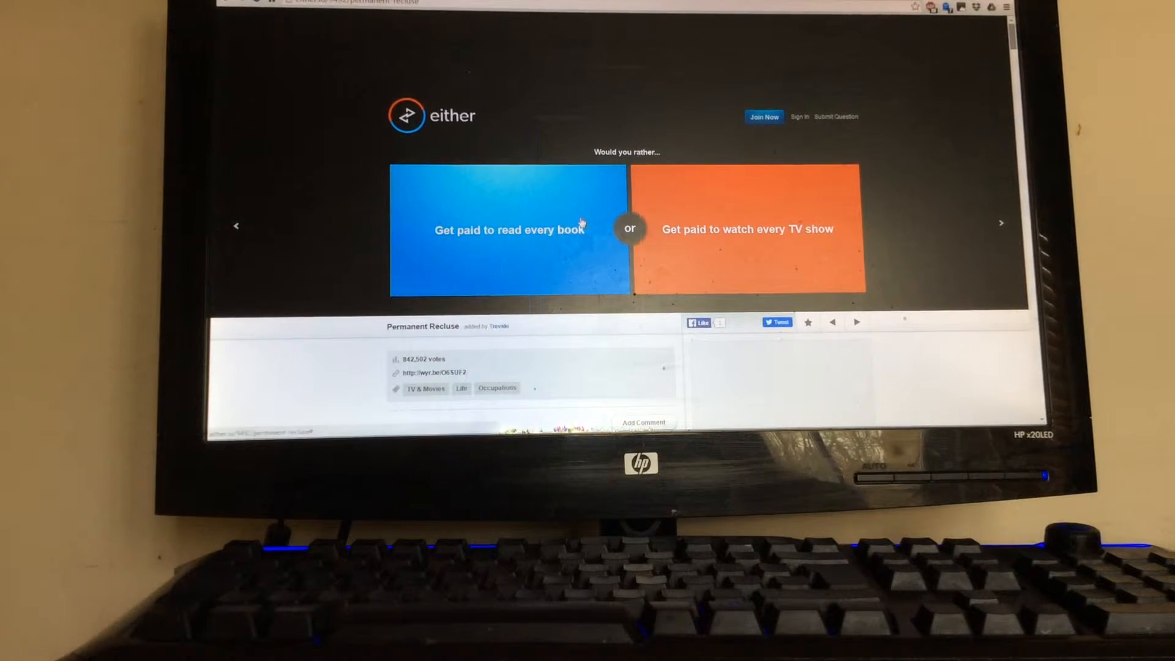
Step: Vote to get paid to watch TV and to sacrifice body parts, reaching the genius question
{"action": "left_click", "coordinate": [508, 229]}
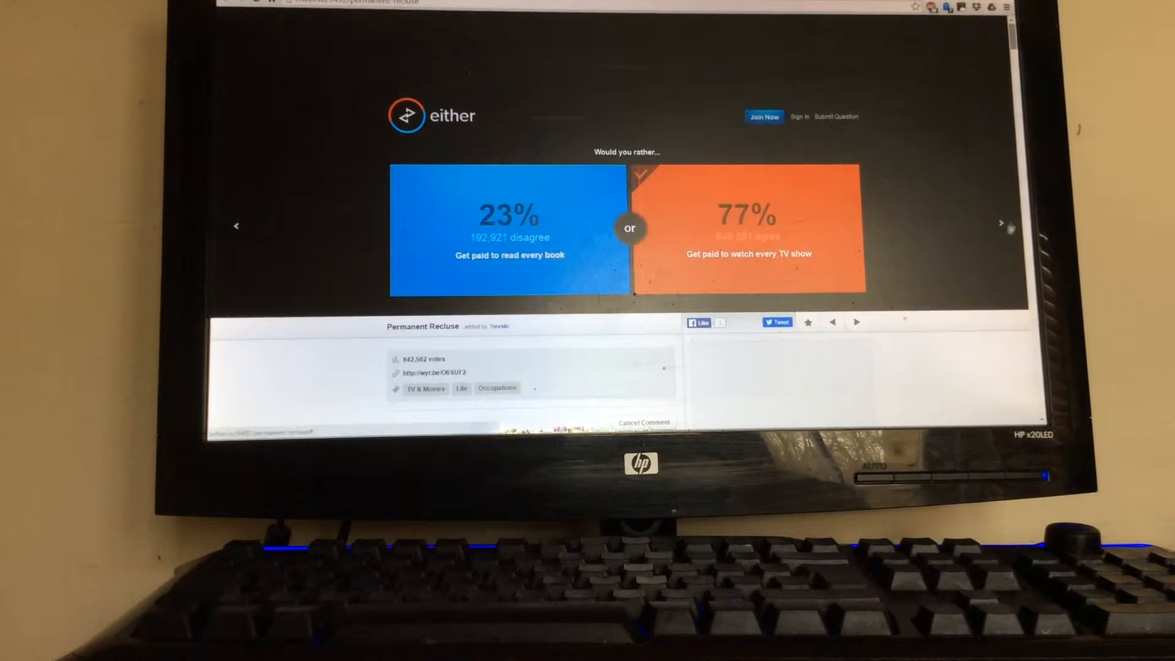
{"action": "left_click", "coordinate": [1001, 222]}
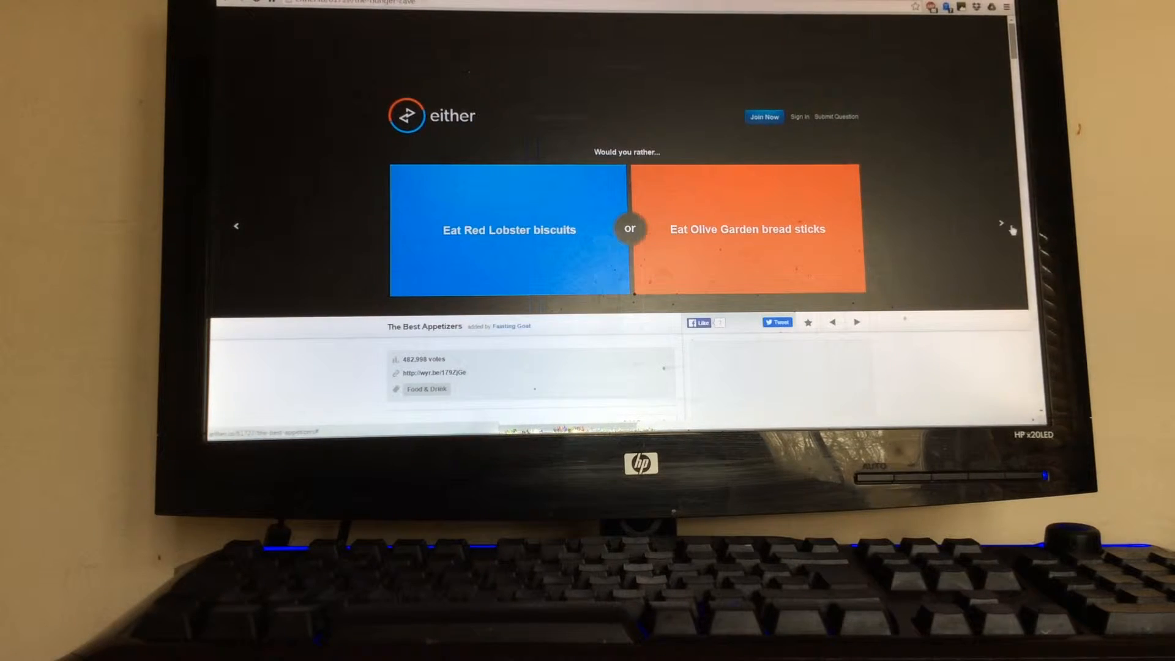
{"action": "left_click", "coordinate": [1002, 223]}
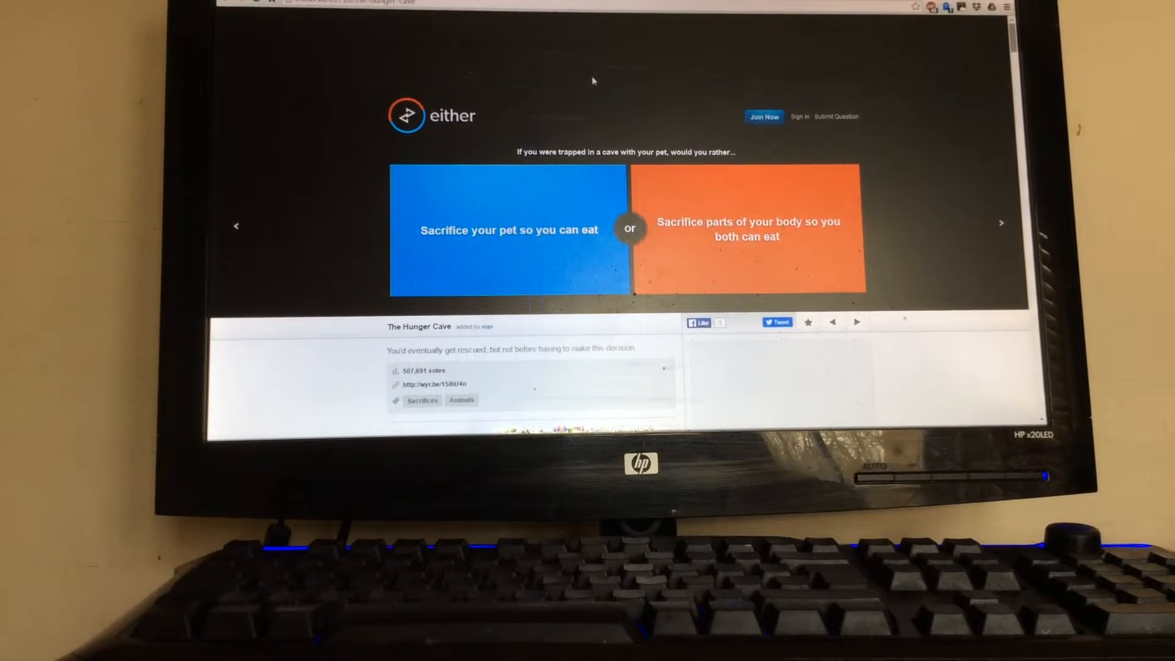
{"action": "left_click", "coordinate": [747, 229]}
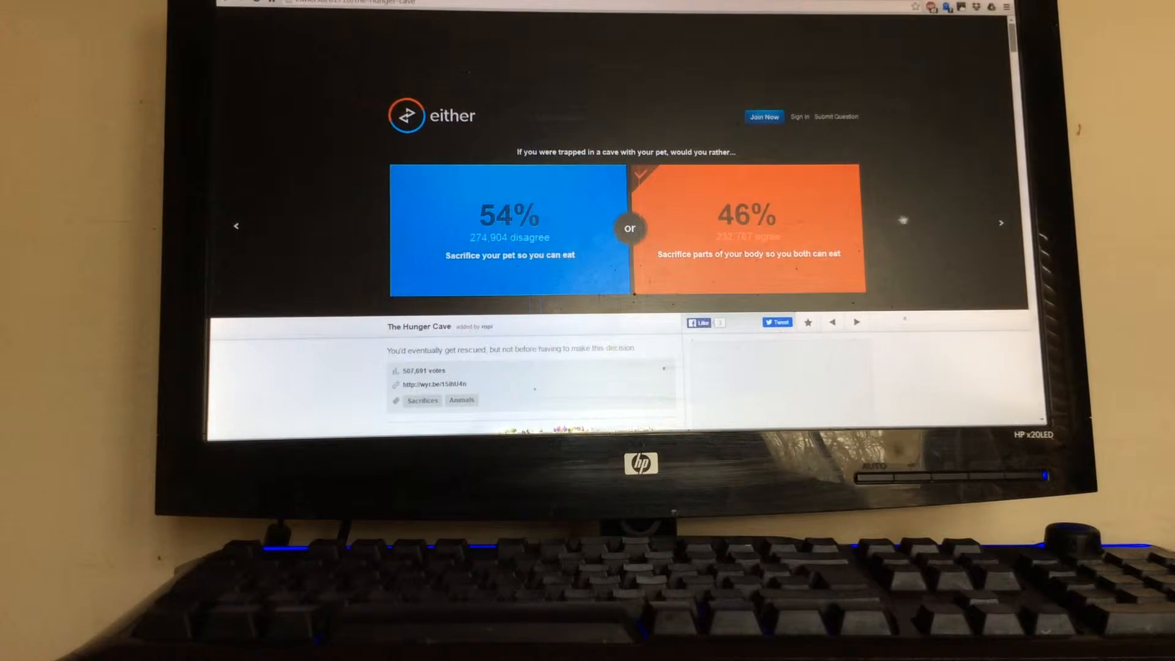
{"action": "left_click", "coordinate": [1002, 223]}
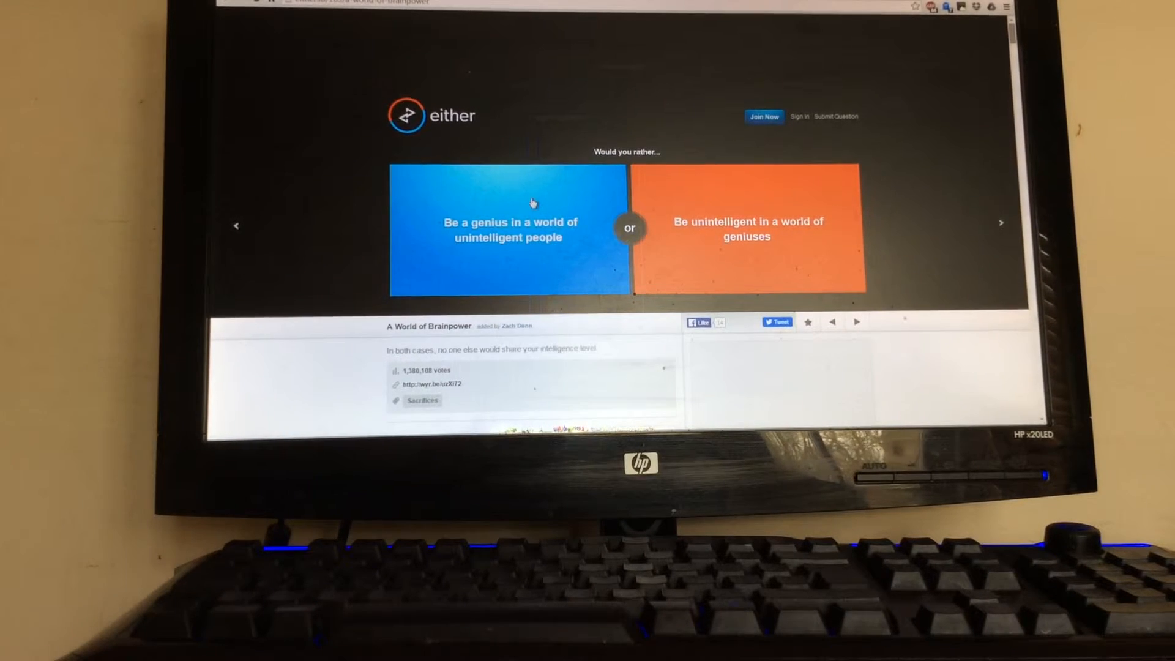
Step: Vote for inventing the Whoopie Cushion and for only eating dry cereal
{"action": "left_click", "coordinate": [508, 229]}
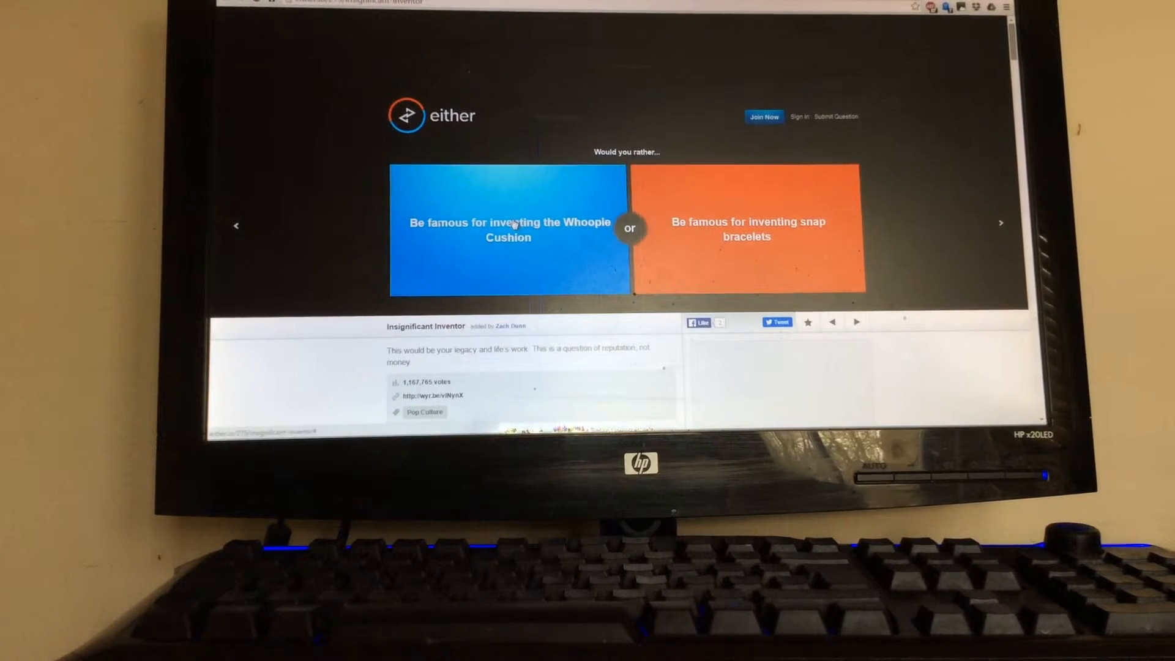
{"action": "left_click", "coordinate": [508, 229]}
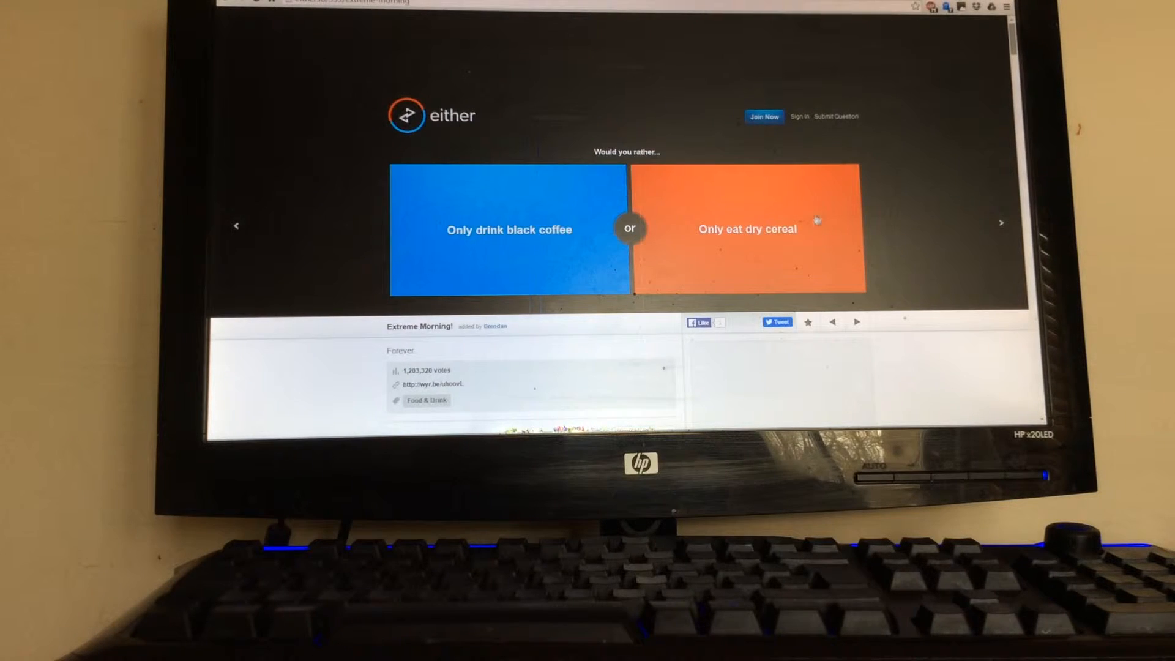
{"action": "left_click", "coordinate": [747, 229]}
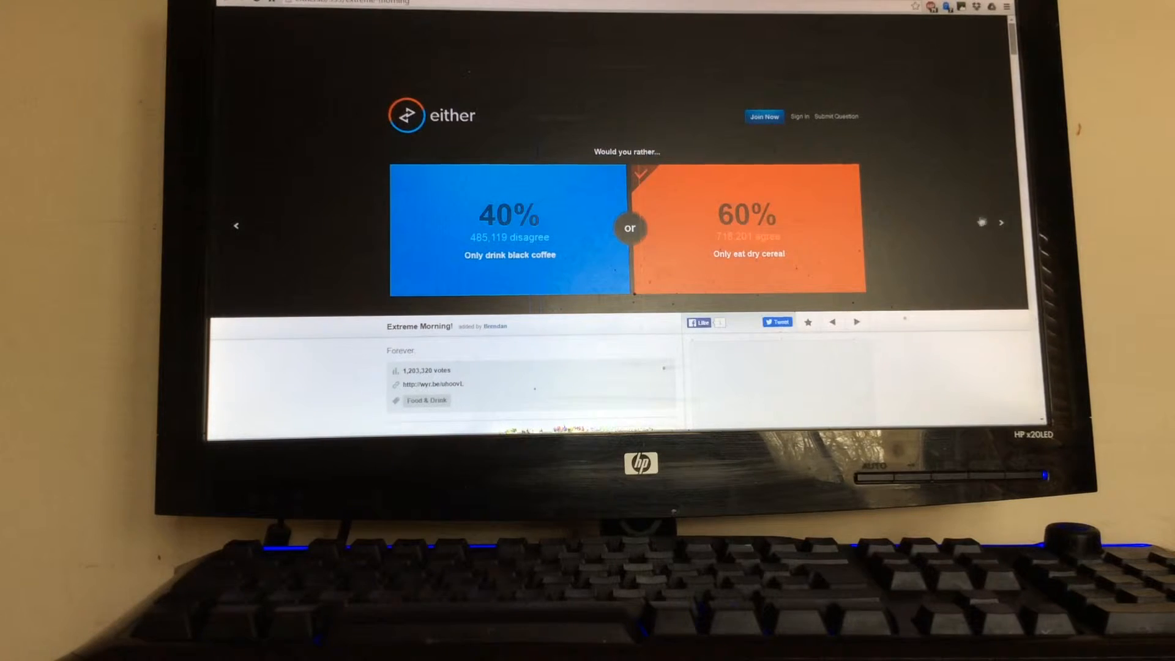
Step: Vote to be alone in the big empty room, then advance to the Nobel-or-cure question
{"action": "left_click", "coordinate": [1002, 222]}
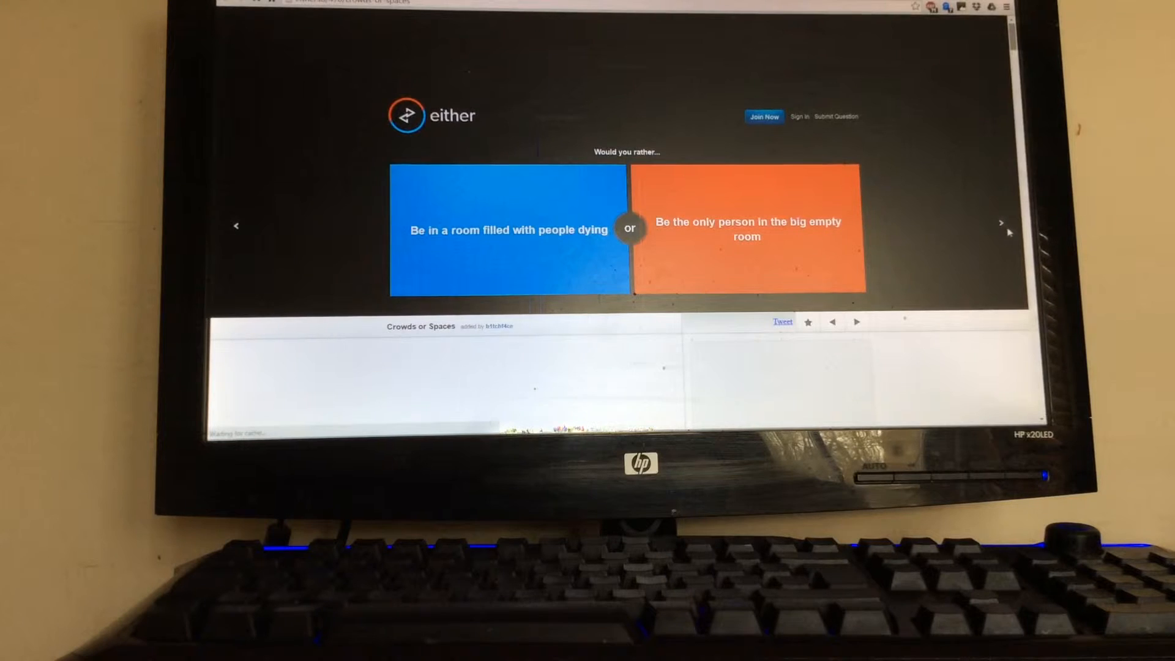
{"action": "left_click", "coordinate": [510, 230]}
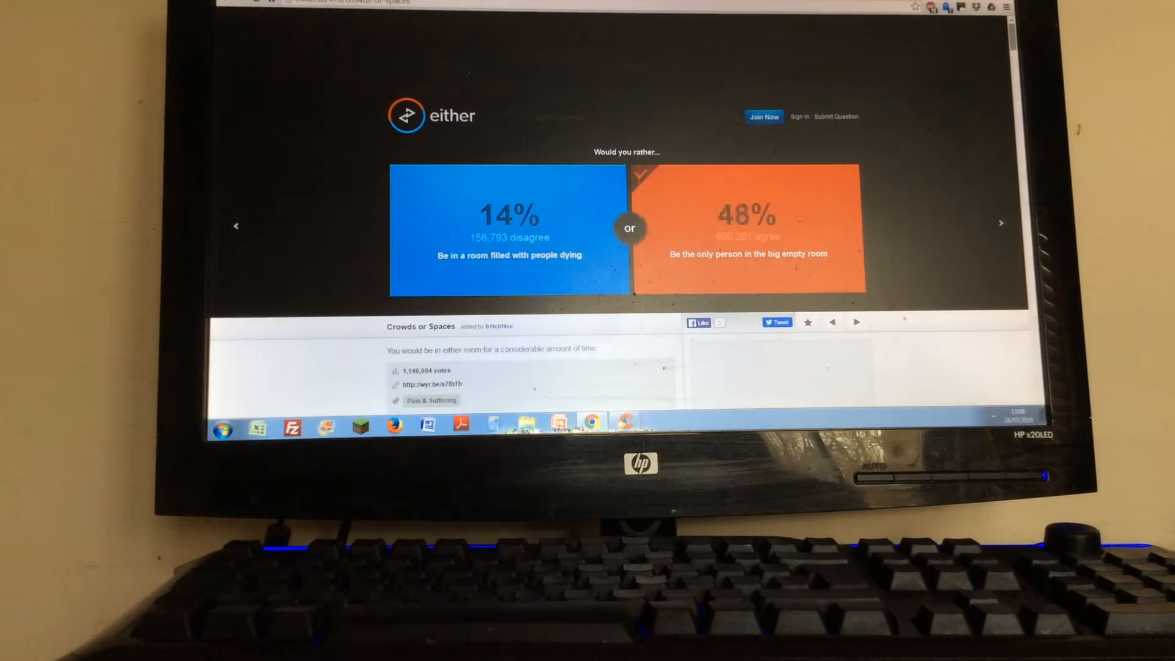
{"action": "left_click", "coordinate": [1001, 226]}
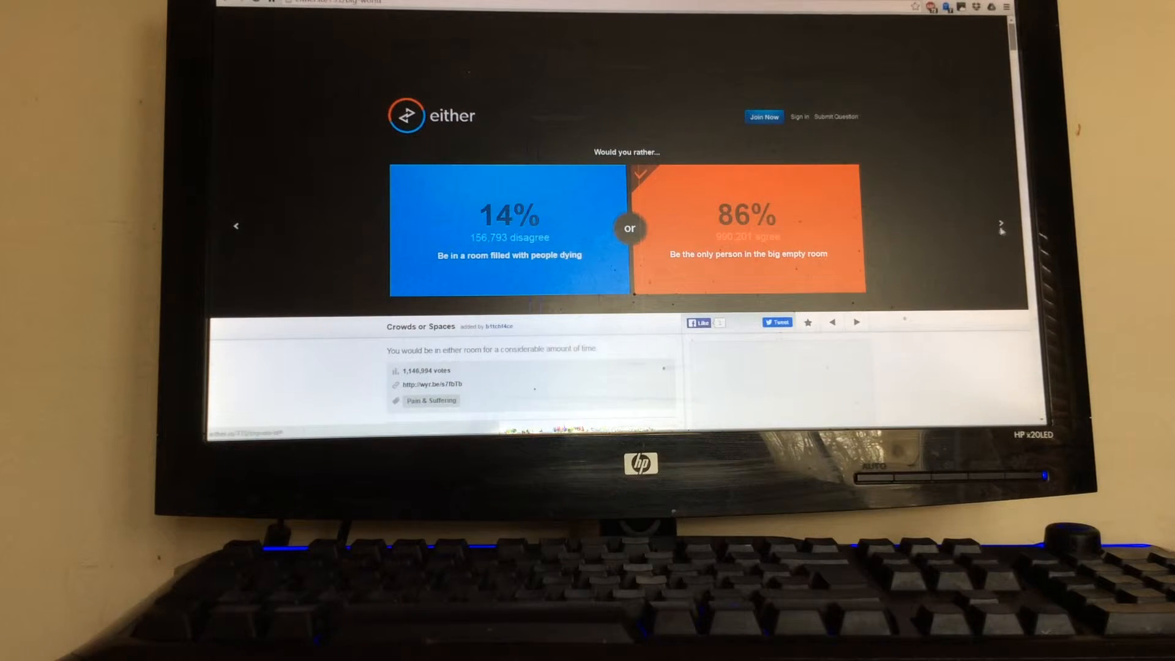
{"action": "left_click", "coordinate": [1002, 227]}
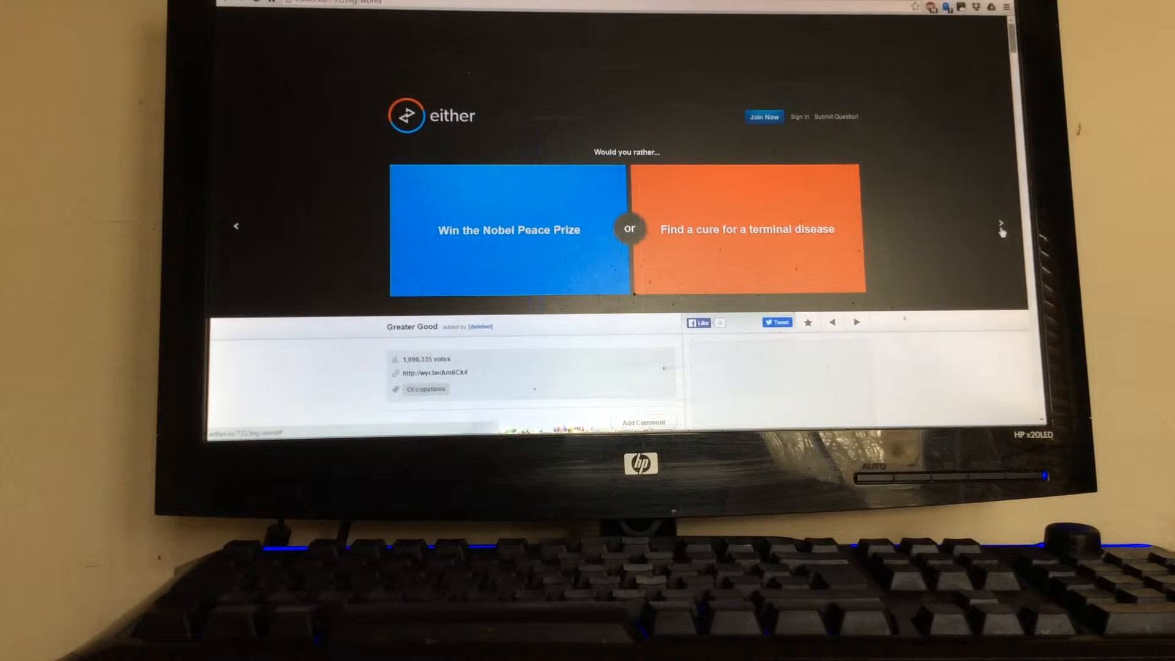
Step: Vote to cure a terminal disease, then for an elephant stepping on your foot
{"action": "left_click", "coordinate": [747, 230]}
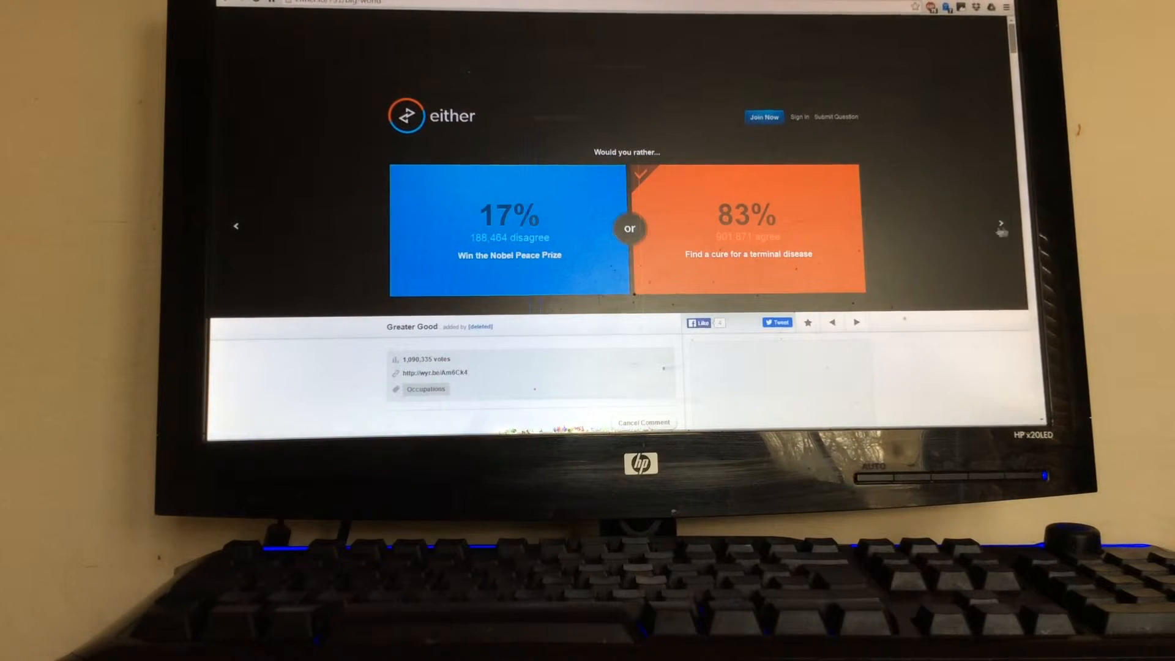
{"action": "left_click", "coordinate": [1001, 222]}
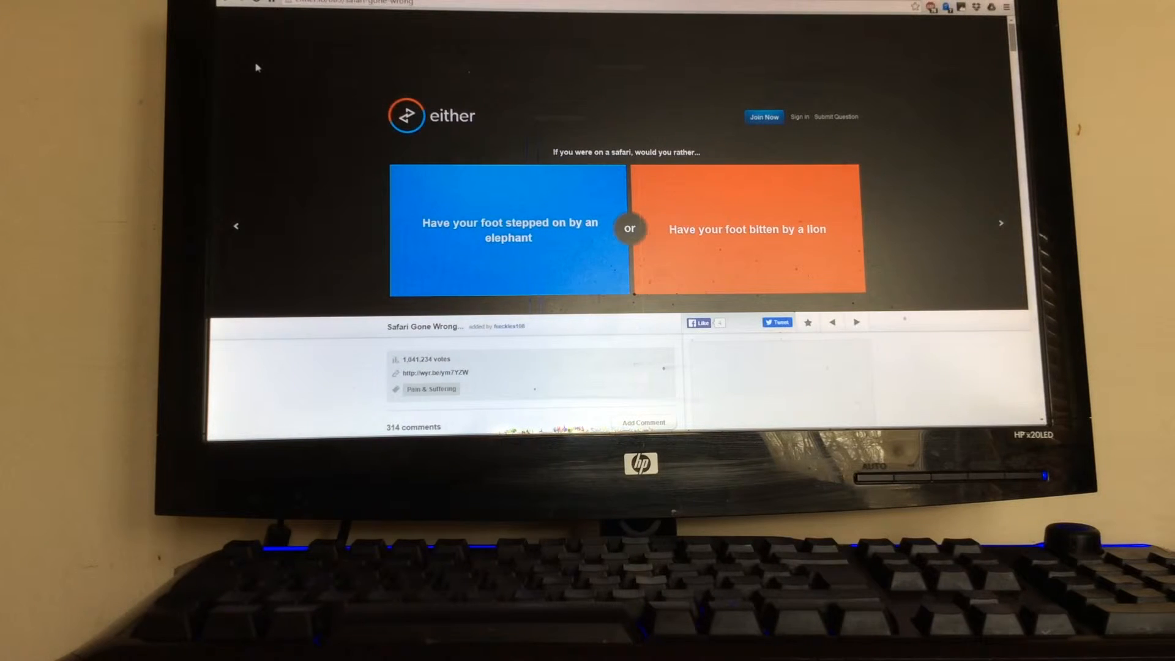
{"action": "left_click", "coordinate": [507, 228]}
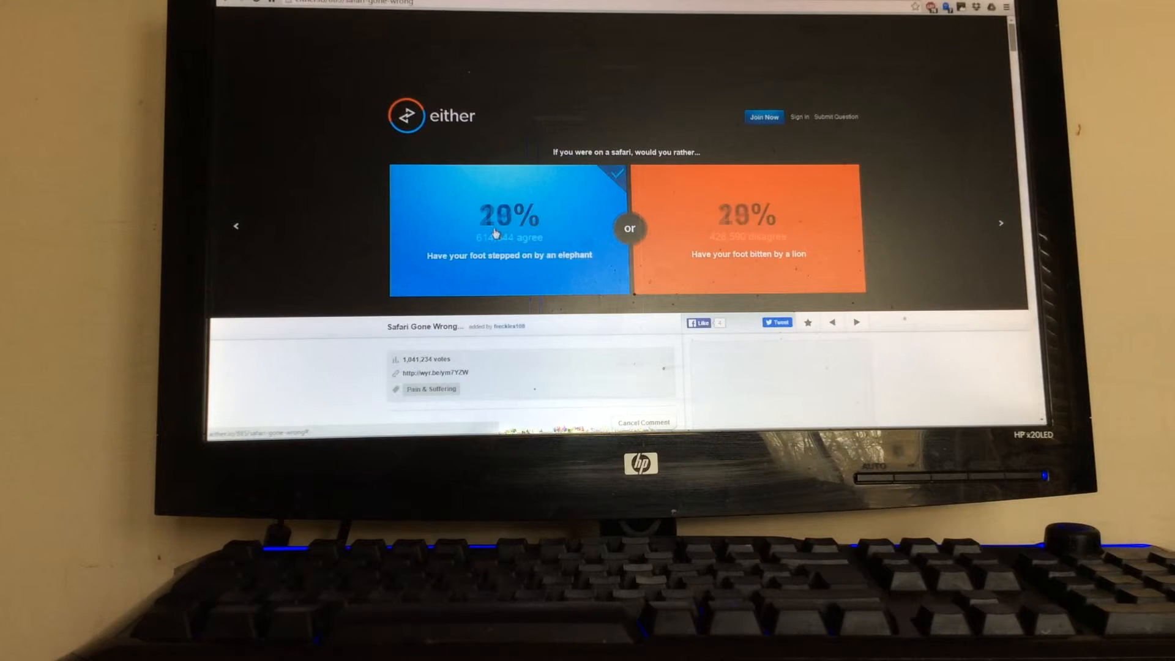
{"action": "left_click", "coordinate": [508, 217]}
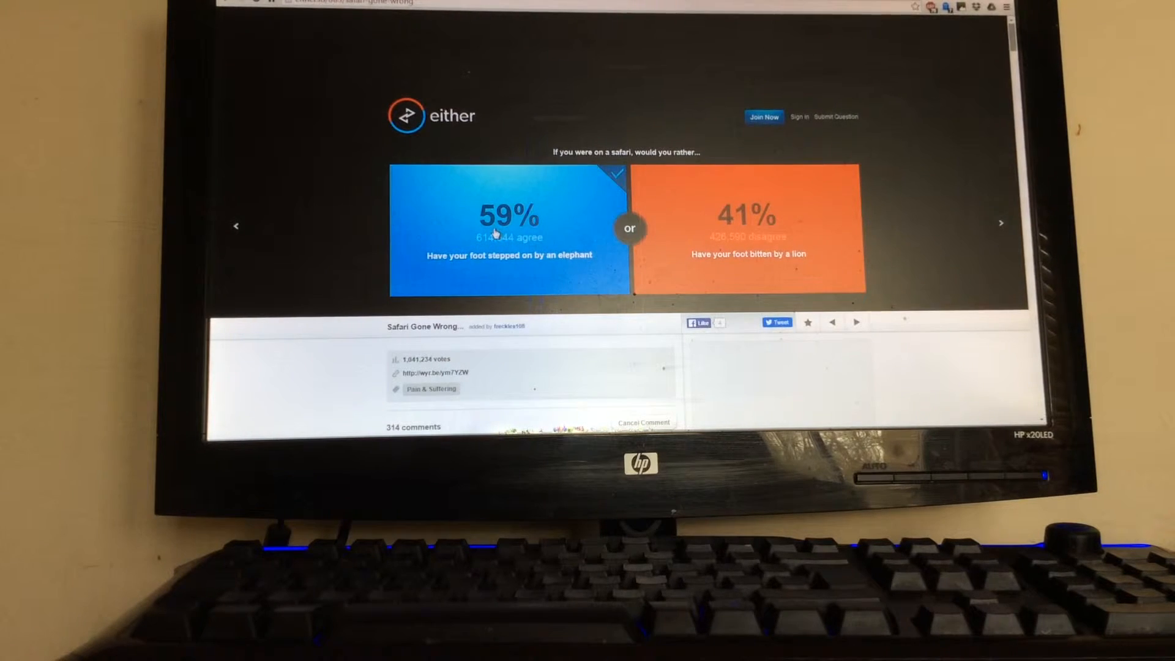
{"action": "mouse_move", "coordinate": [779, 167]}
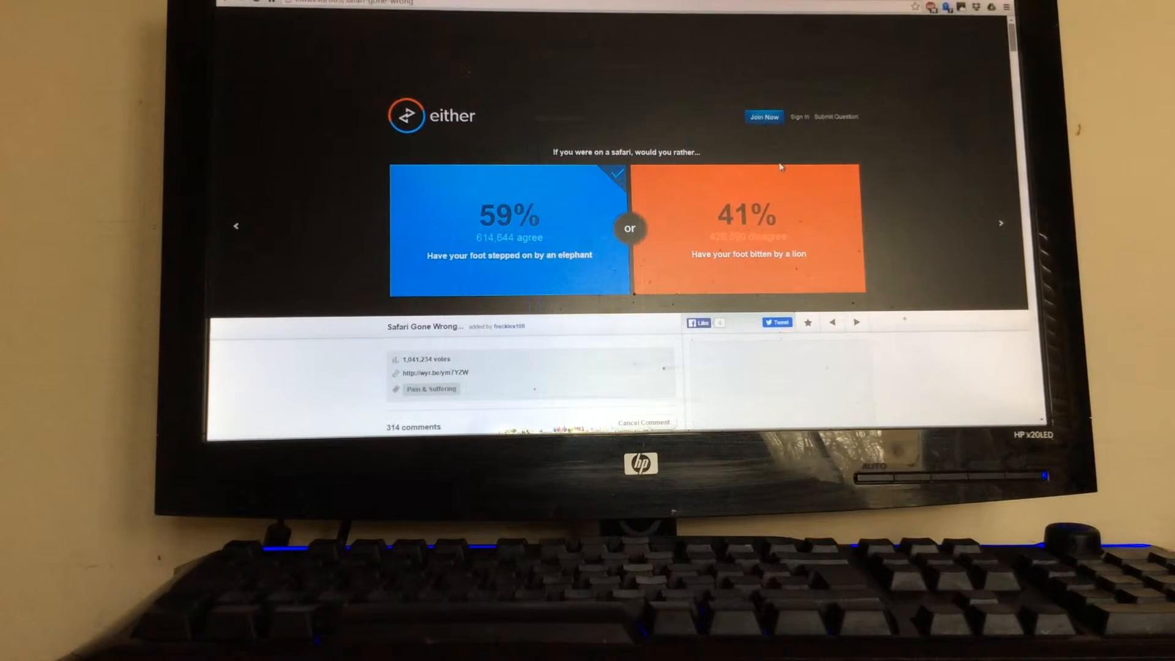
{"action": "mouse_move", "coordinate": [967, 223]}
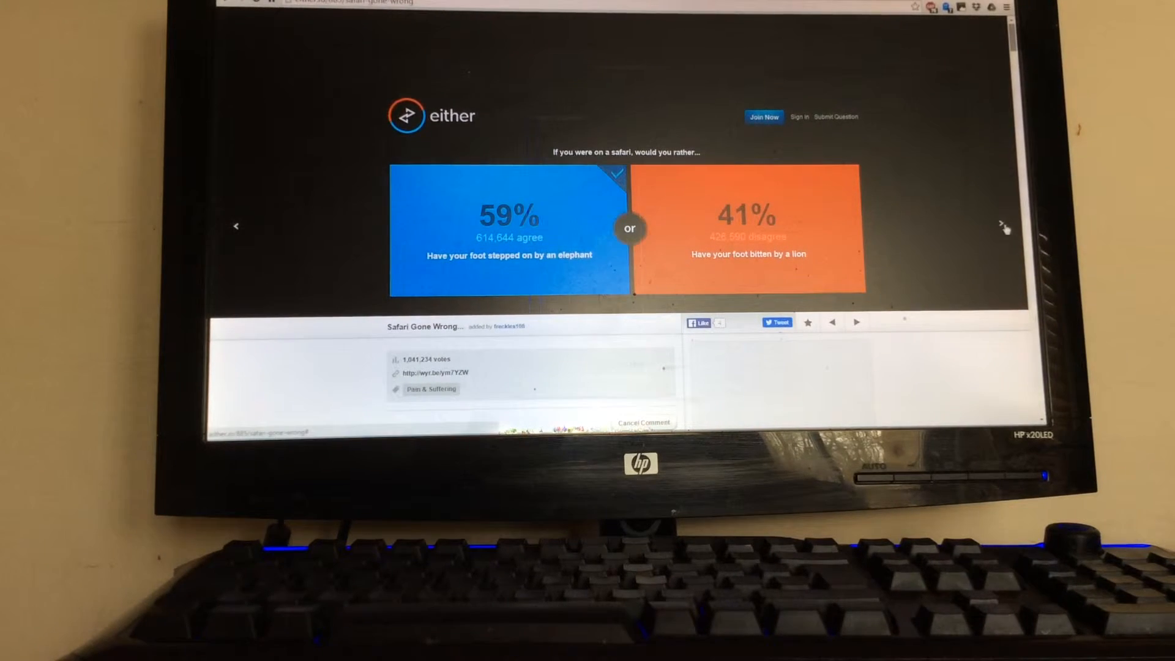
Step: Move past the safari results and pick unlimited money with no access to women
{"action": "left_click", "coordinate": [1002, 226]}
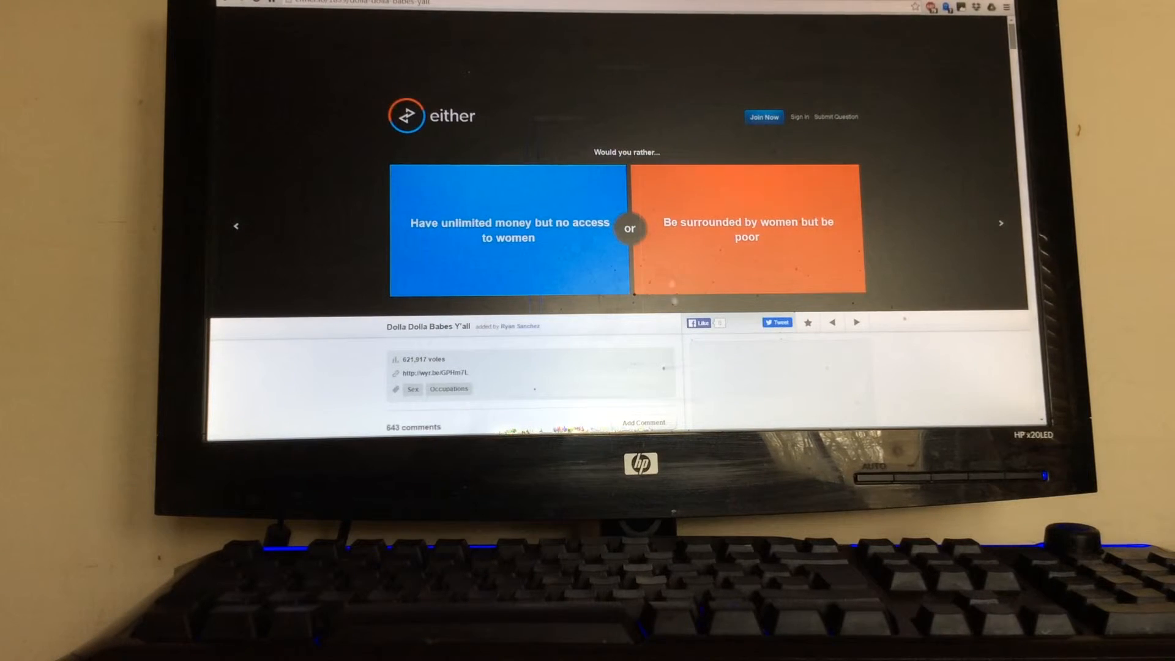
{"action": "mouse_move", "coordinate": [493, 211]}
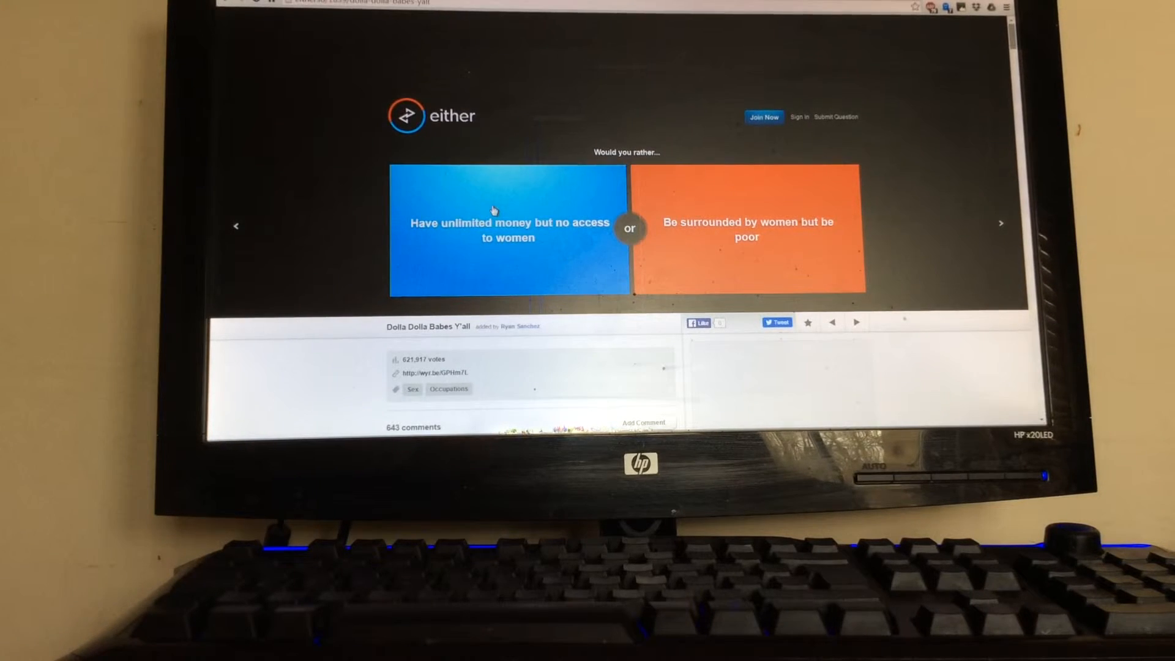
{"action": "left_click", "coordinate": [508, 230]}
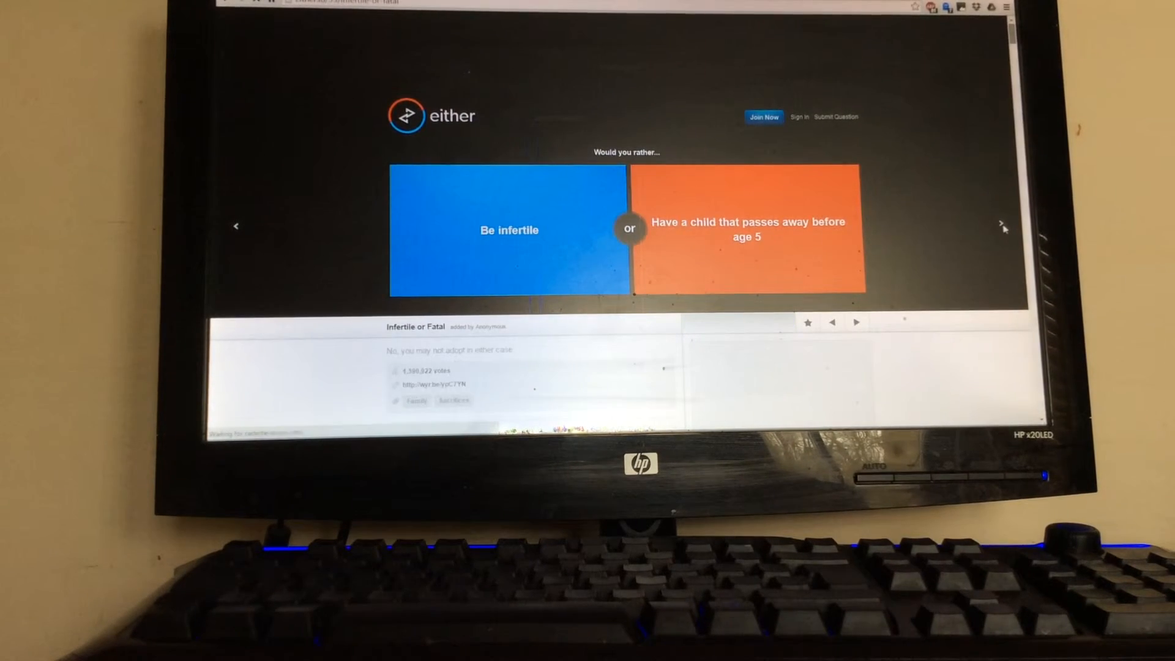
Step: Skip the infertile question, vote Chocolate and laying an egg every morning, reaching the fire question
{"action": "left_click", "coordinate": [1002, 227]}
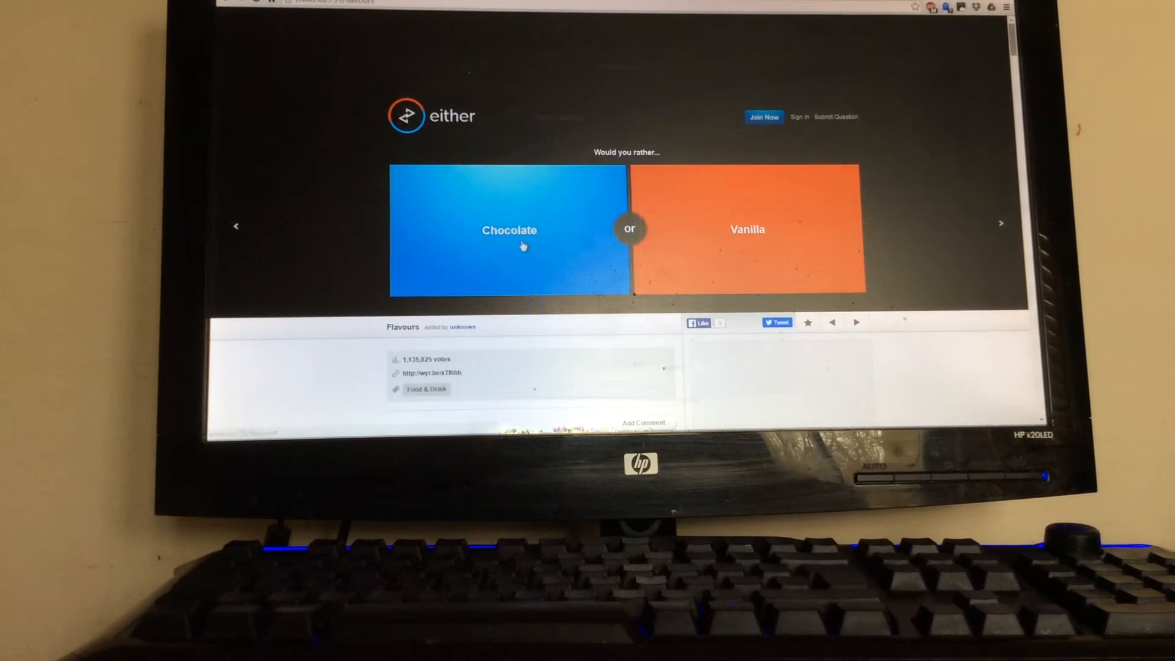
{"action": "left_click", "coordinate": [509, 230]}
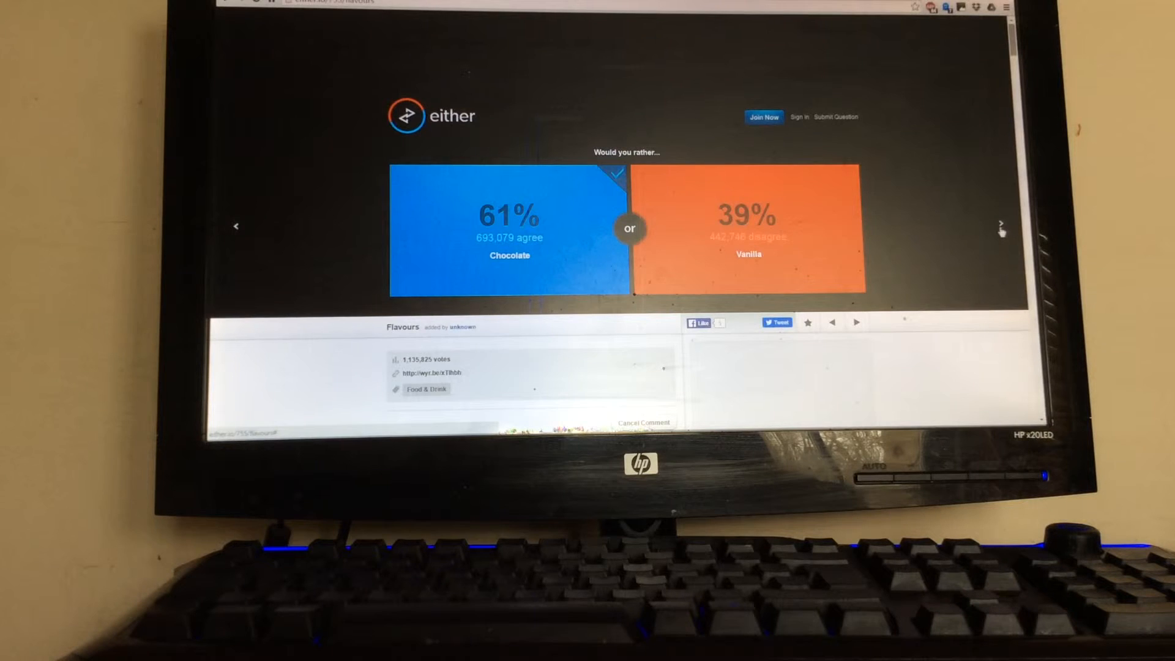
{"action": "left_click", "coordinate": [1001, 226]}
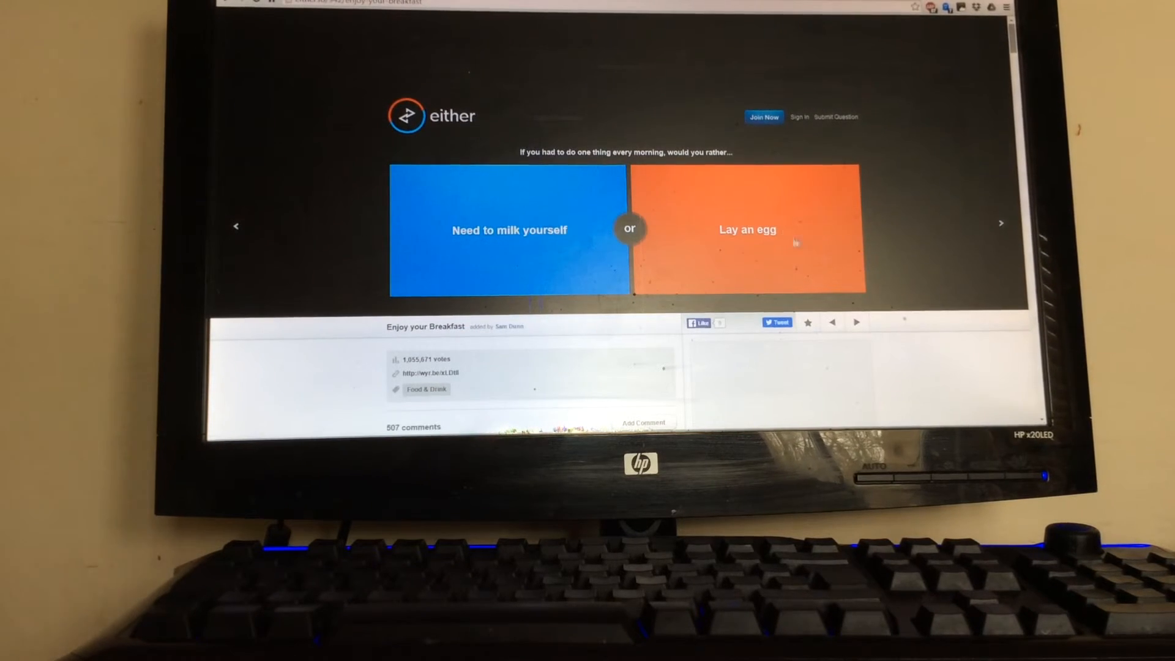
{"action": "left_click", "coordinate": [747, 231]}
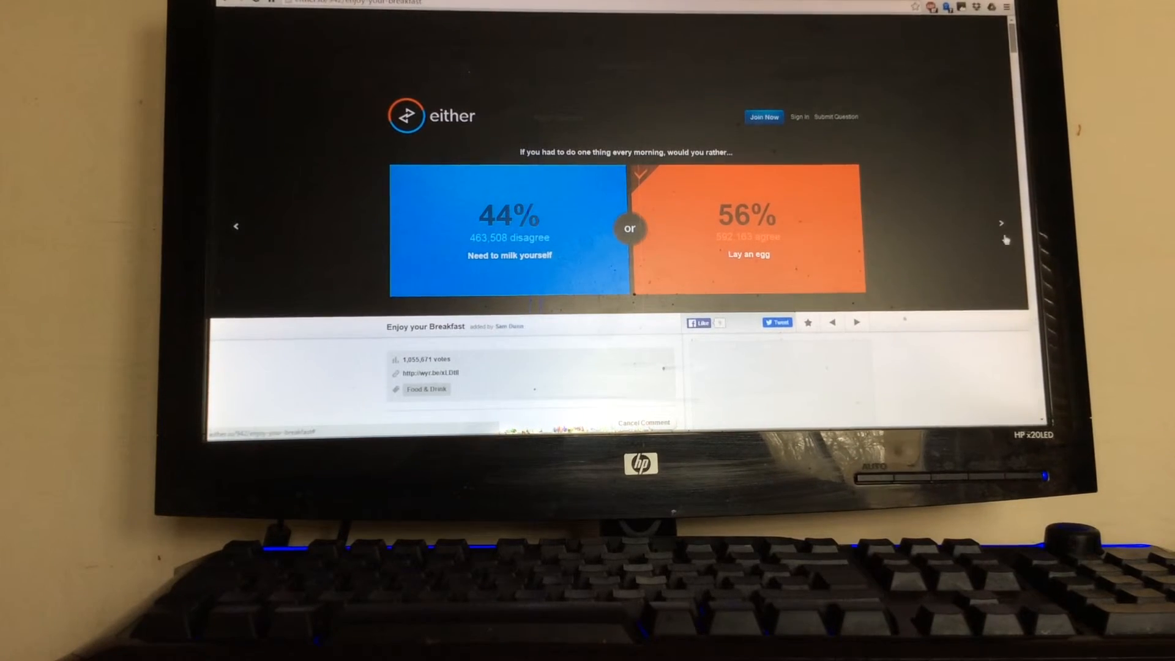
{"action": "left_click", "coordinate": [1002, 223]}
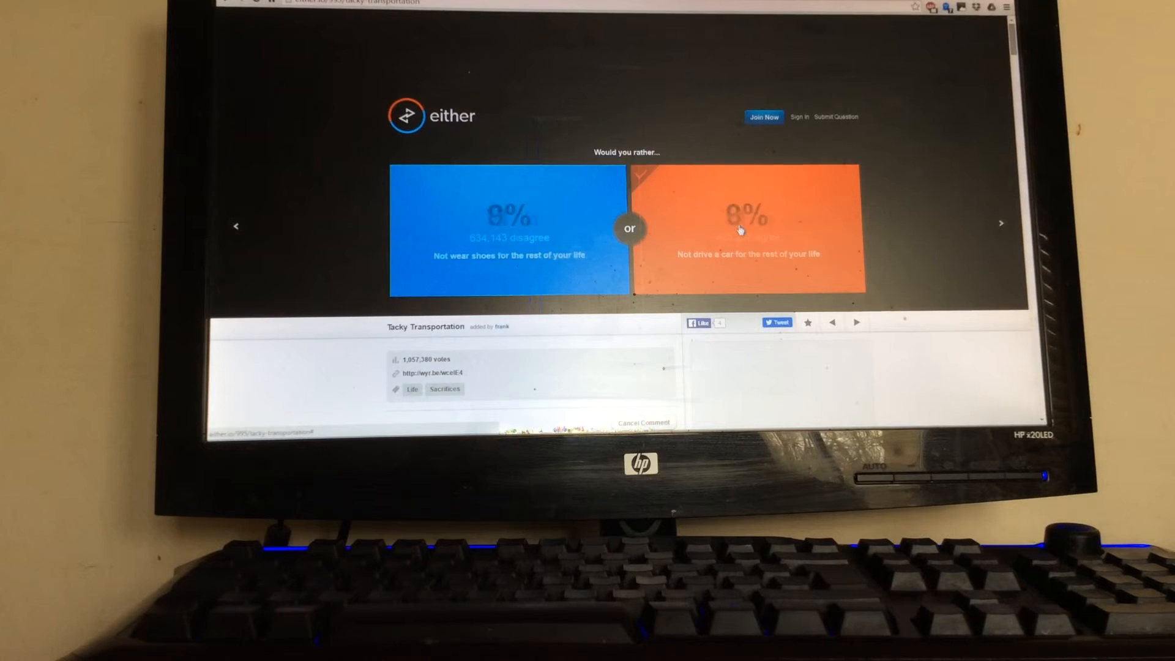
{"action": "left_click", "coordinate": [1001, 223]}
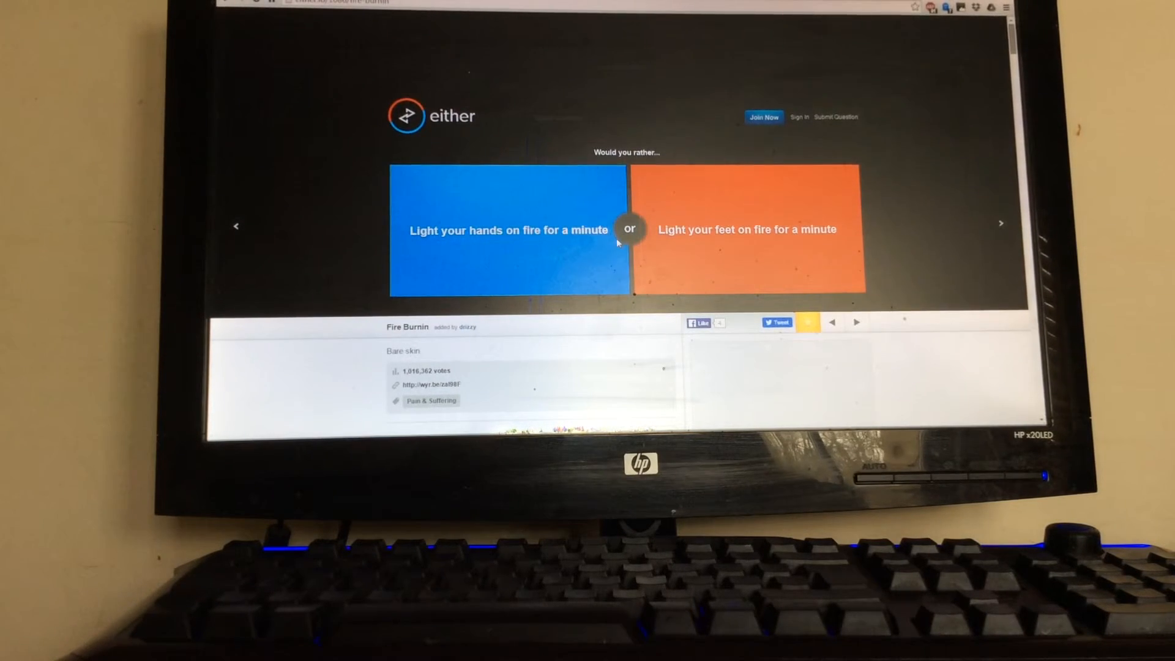
Step: Vote to light your hands on fire and to speak only English, then bring up the cleaning question
{"action": "left_click", "coordinate": [508, 229]}
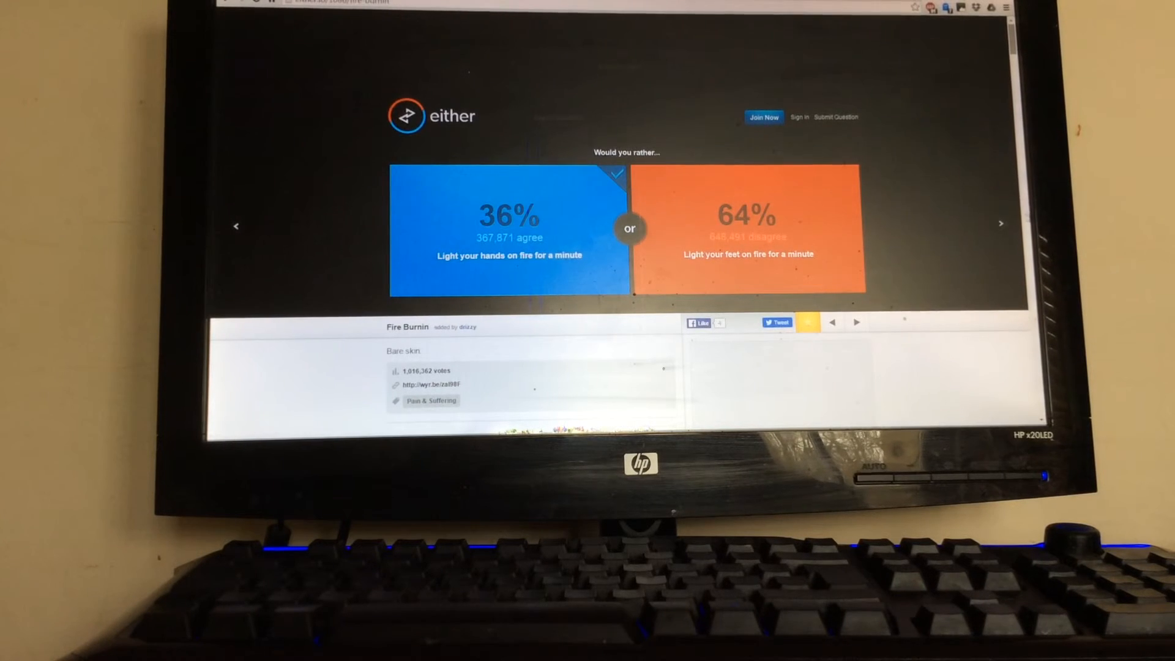
{"action": "left_click", "coordinate": [1001, 224]}
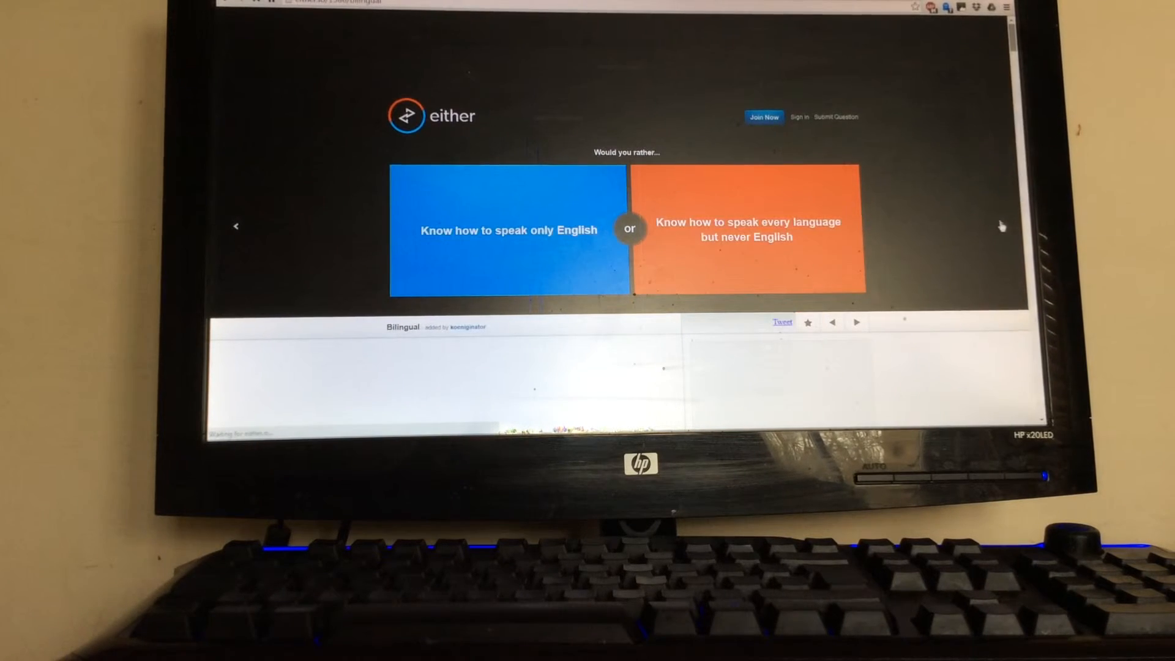
{"action": "left_click", "coordinate": [508, 230]}
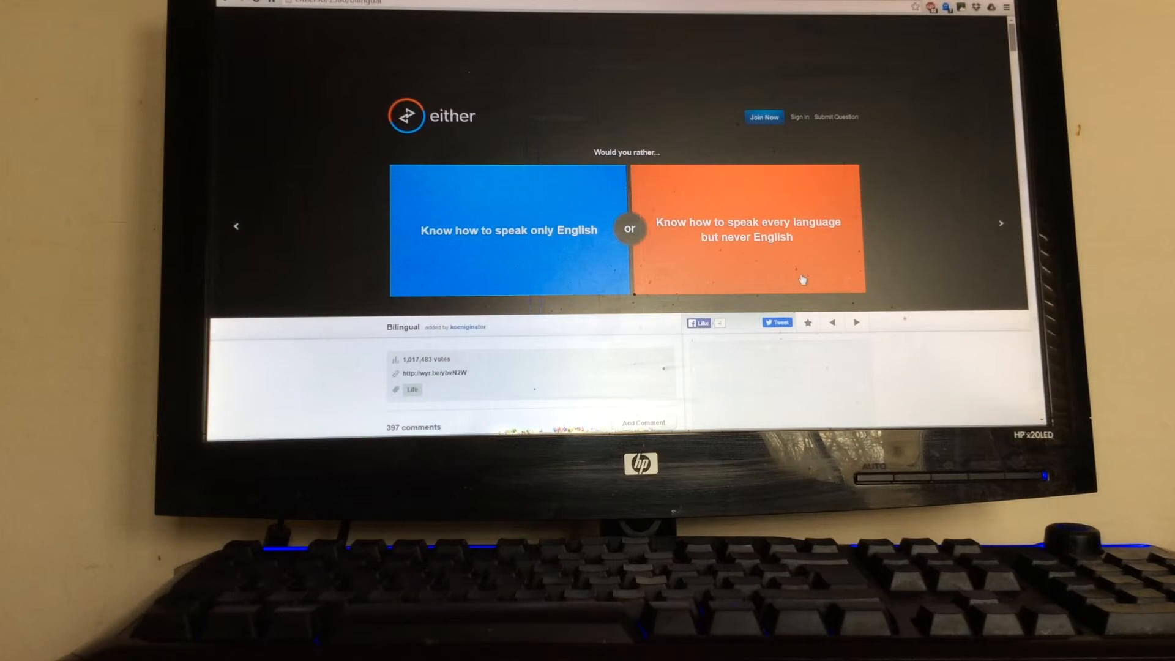
{"action": "left_click", "coordinate": [508, 229]}
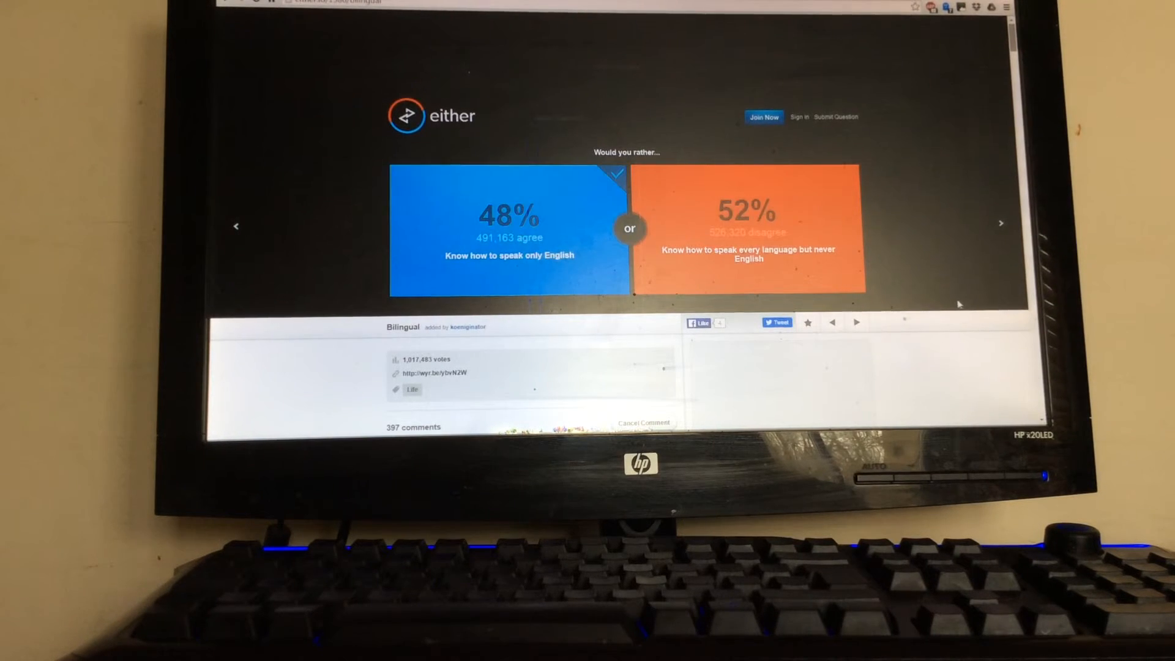
{"action": "left_click", "coordinate": [1001, 223]}
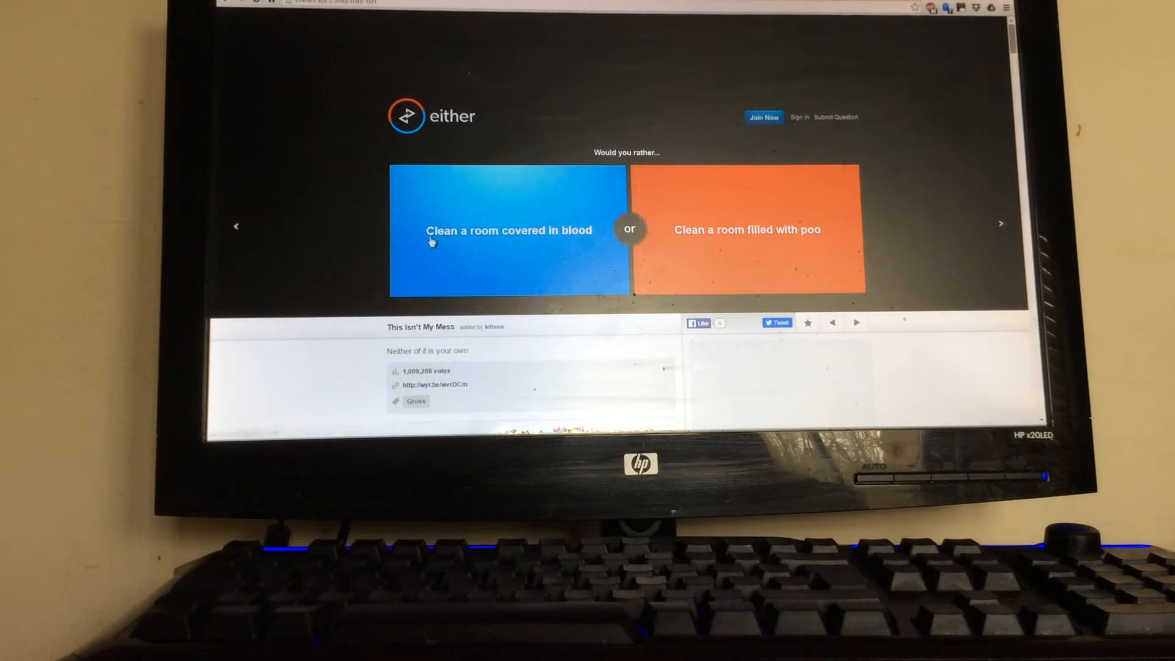
Step: Vote to clean the blood-covered room and for the crush of your dreams
{"action": "left_click", "coordinate": [508, 230]}
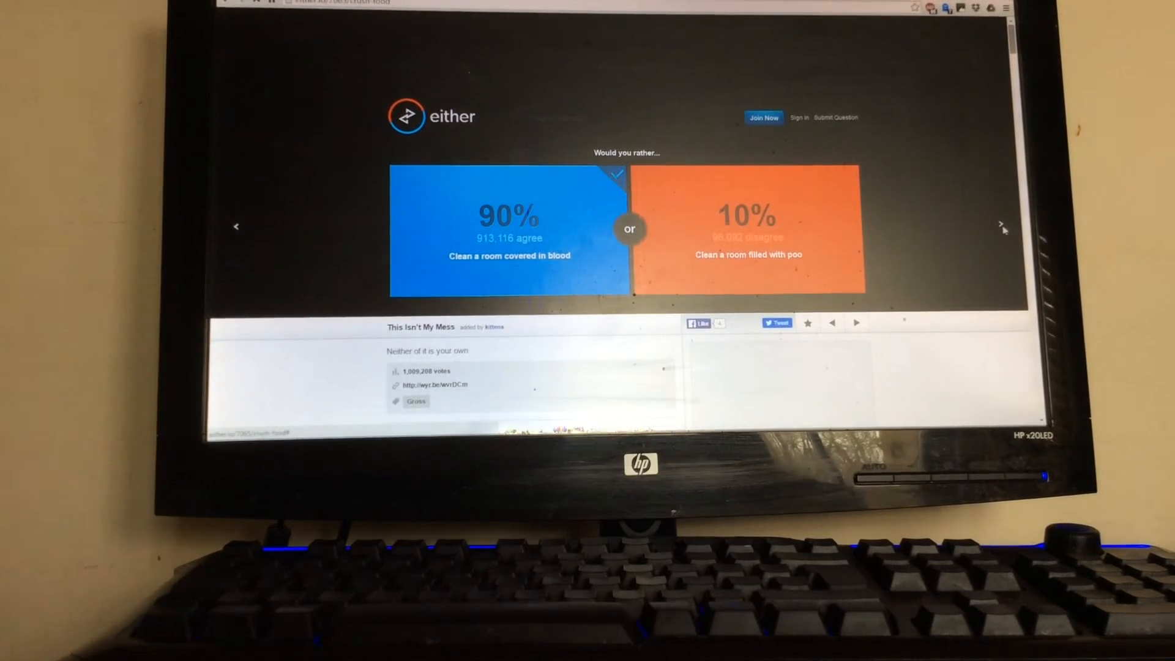
{"action": "left_click", "coordinate": [1002, 227]}
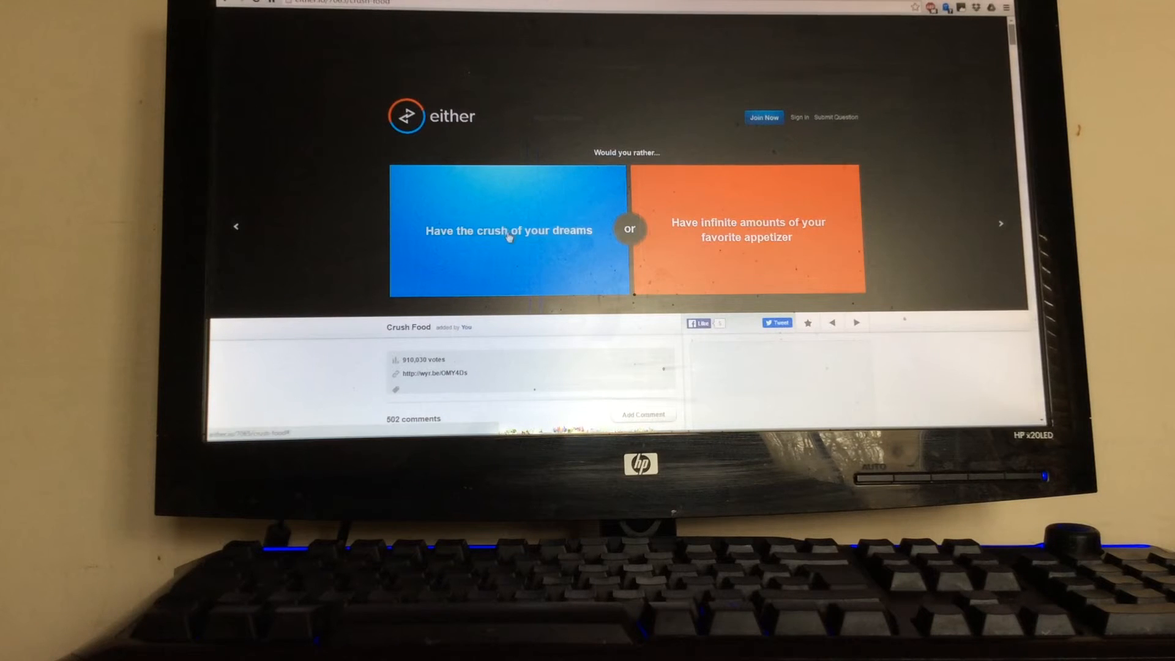
{"action": "left_click", "coordinate": [508, 230]}
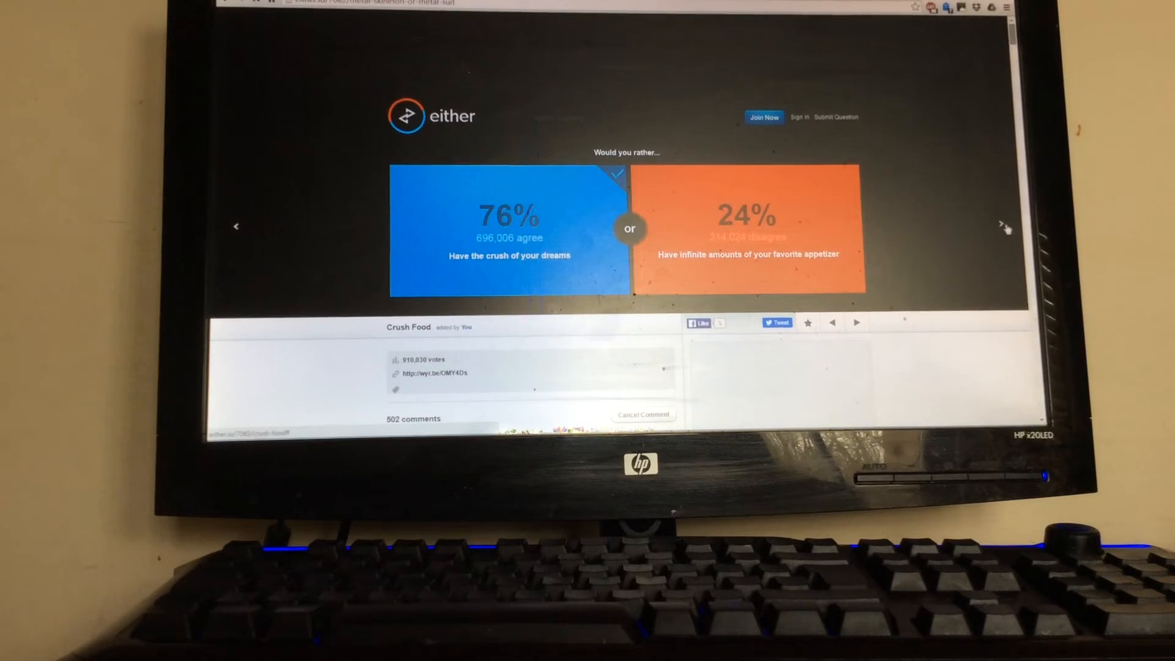
{"action": "left_click", "coordinate": [1001, 226]}
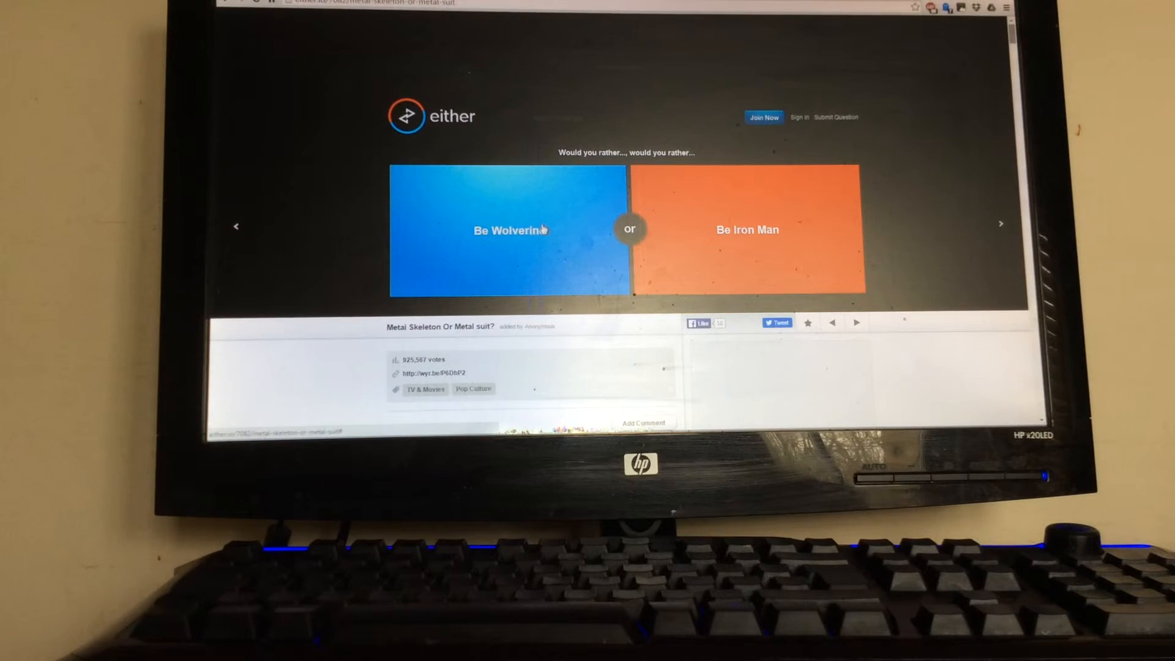
Step: Skip the Wolverine-or-Iron-Man question, vote for always getting caught in traffic, reaching the superpowers question
{"action": "left_click", "coordinate": [510, 230]}
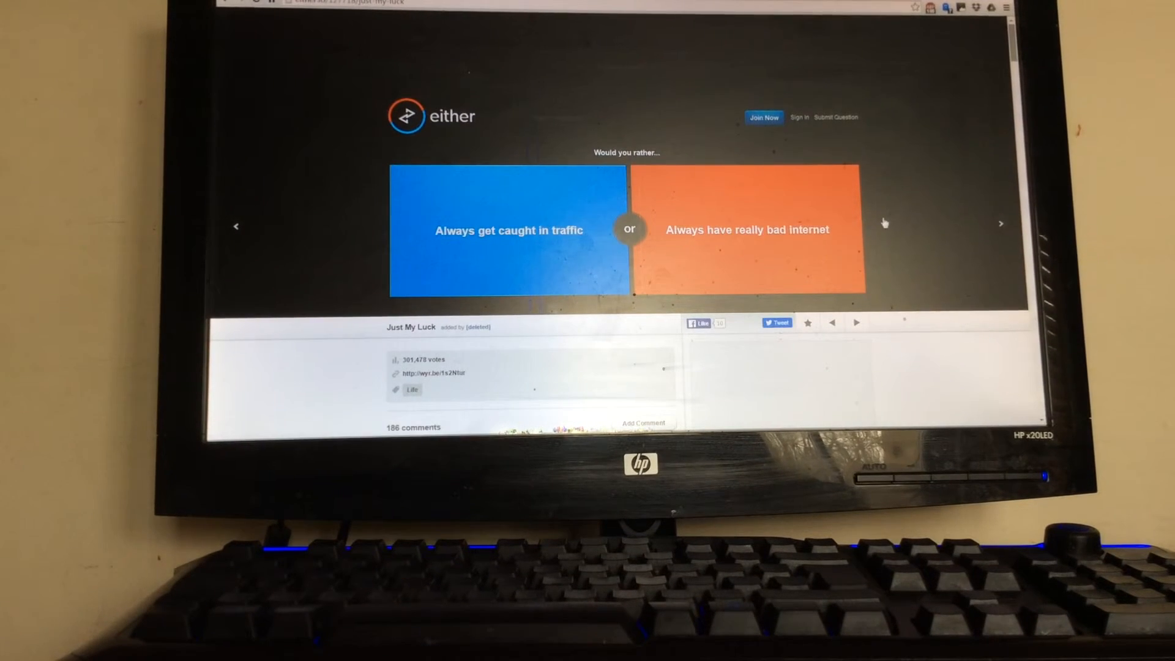
{"action": "left_click", "coordinate": [508, 230]}
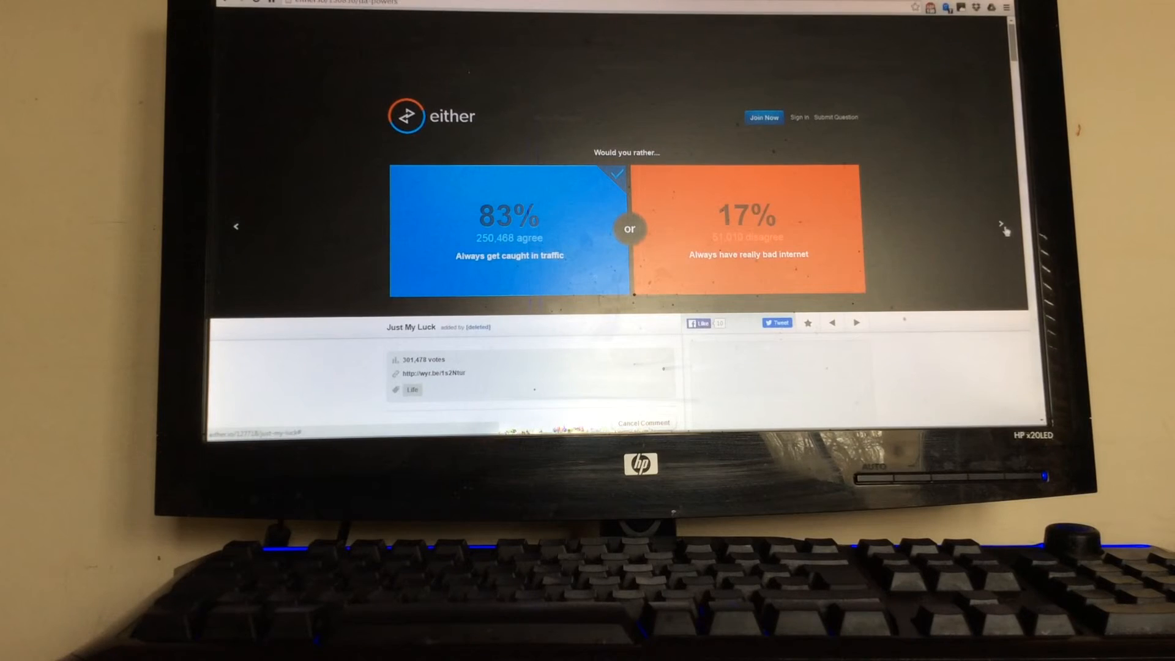
{"action": "left_click", "coordinate": [1000, 224]}
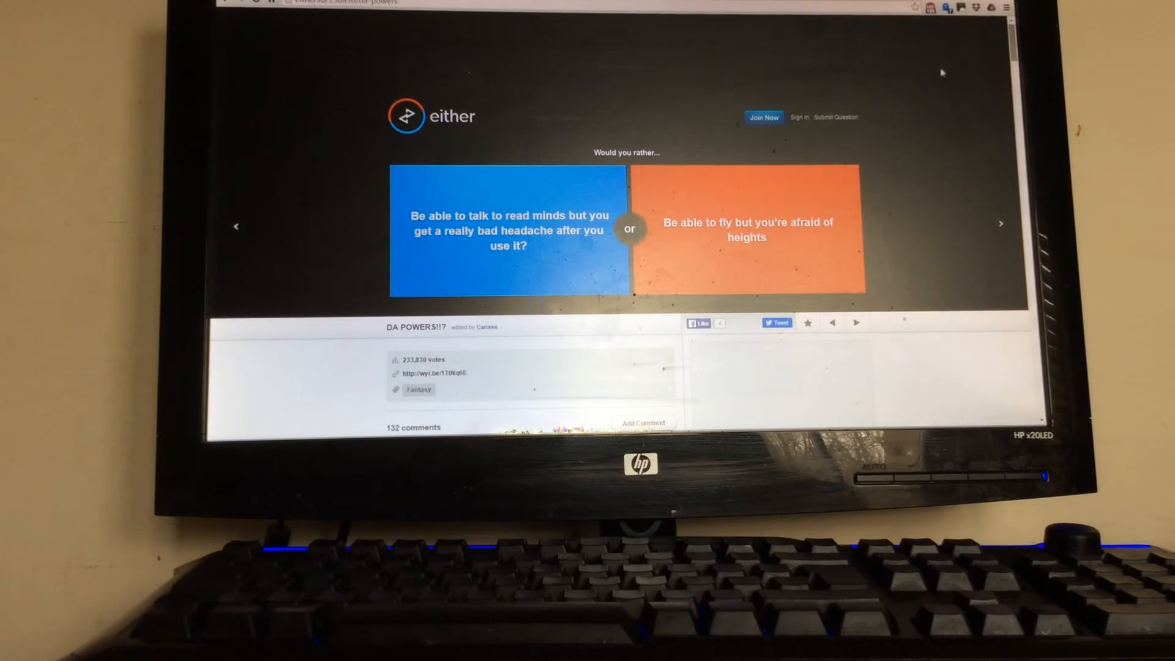
{"action": "mouse_move", "coordinate": [902, 63]}
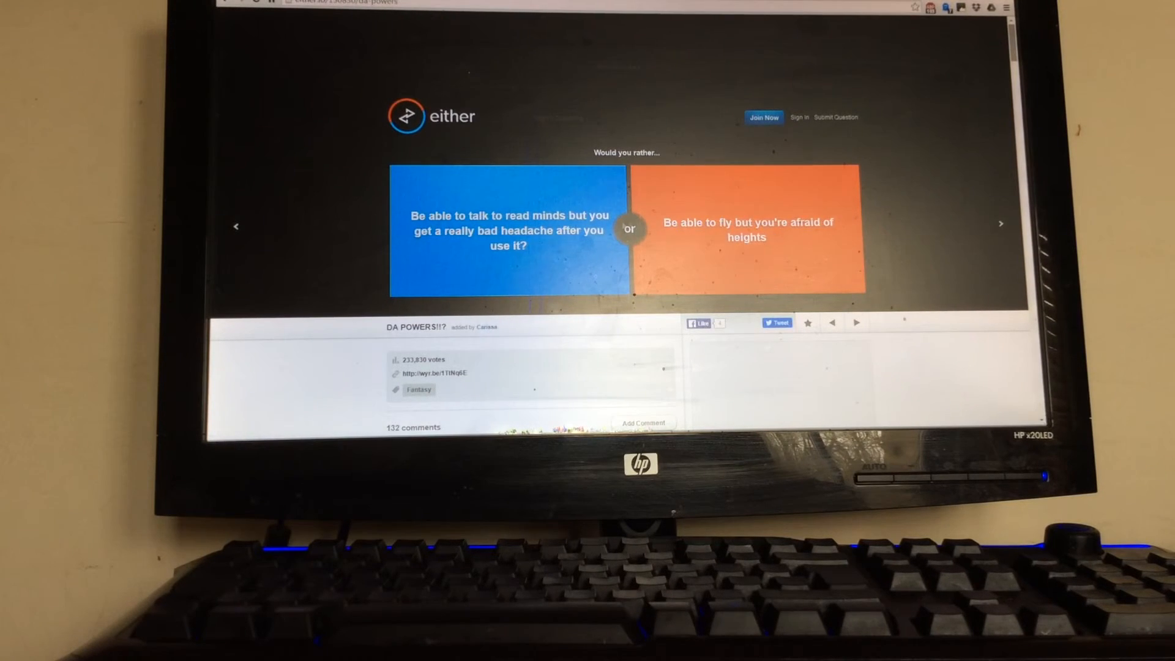
Step: Vote for reading minds with headaches, then skip past the World Series question to the allergy one
{"action": "left_click", "coordinate": [507, 228]}
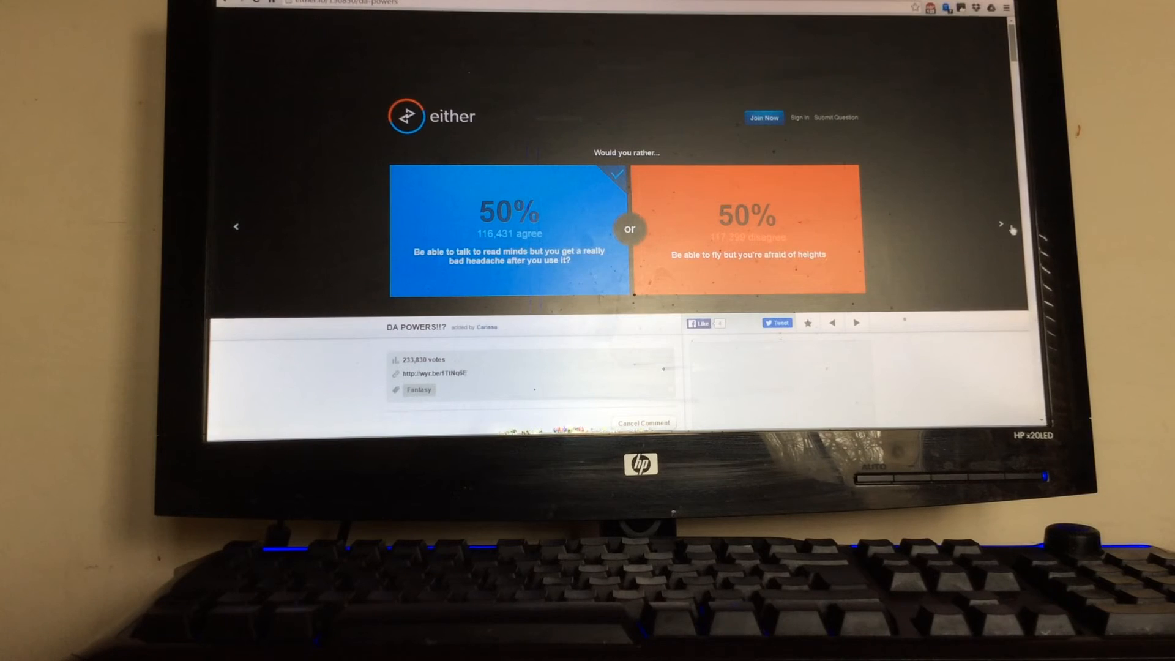
{"action": "left_click", "coordinate": [1000, 224]}
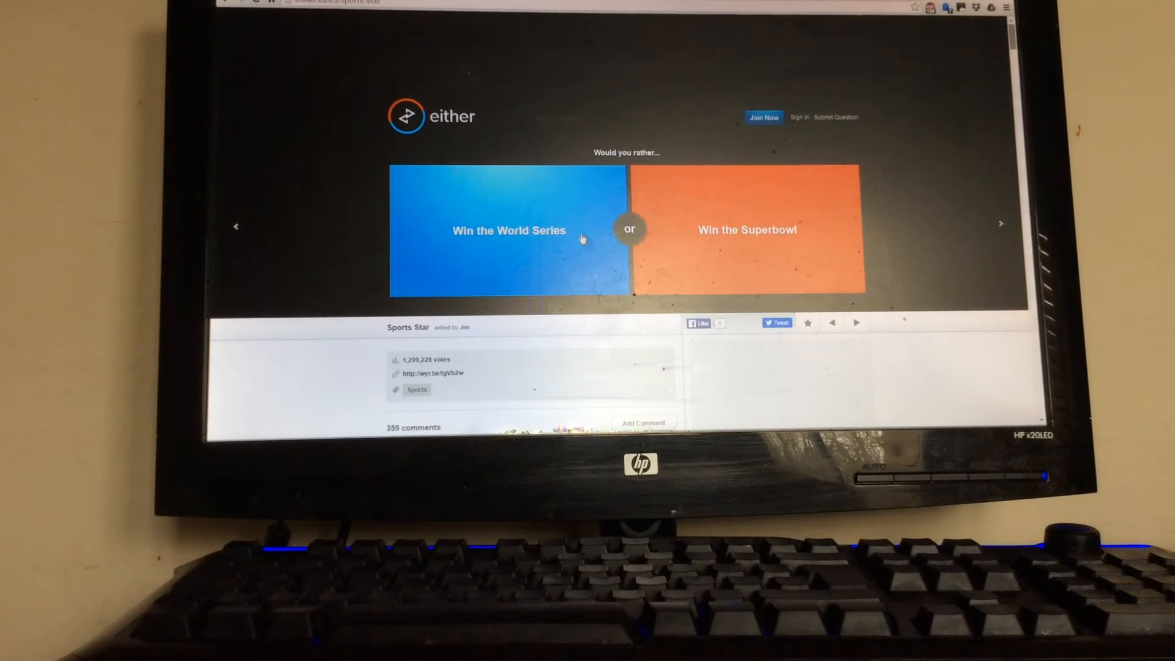
{"action": "double_click", "coordinate": [747, 231]}
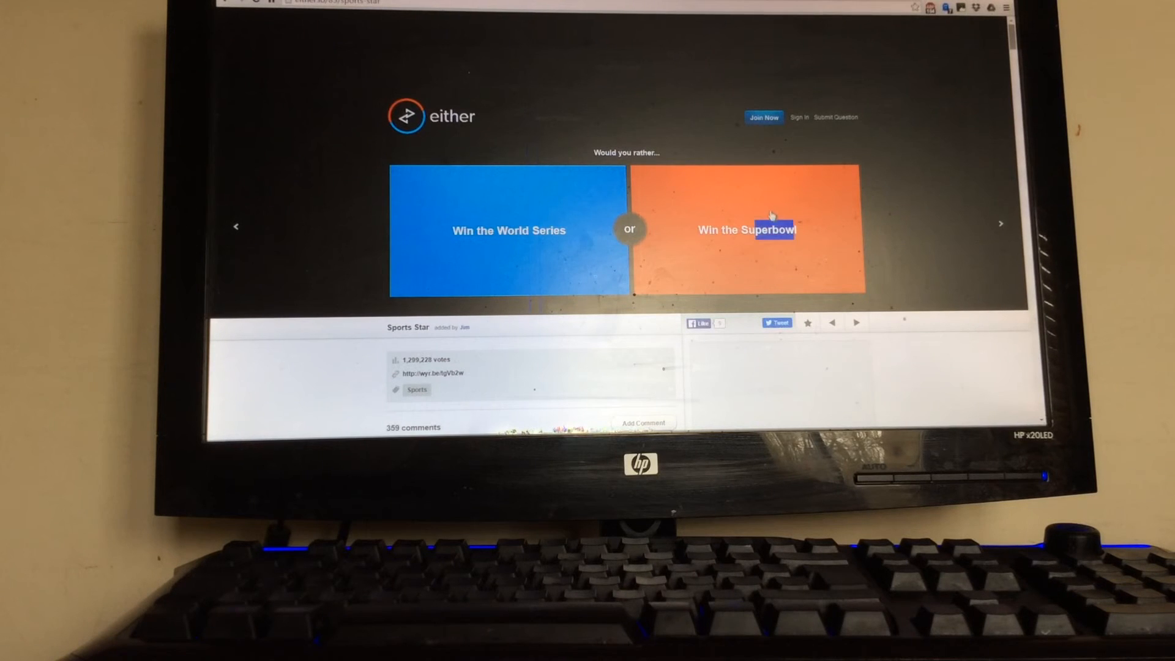
{"action": "left_click", "coordinate": [746, 230]}
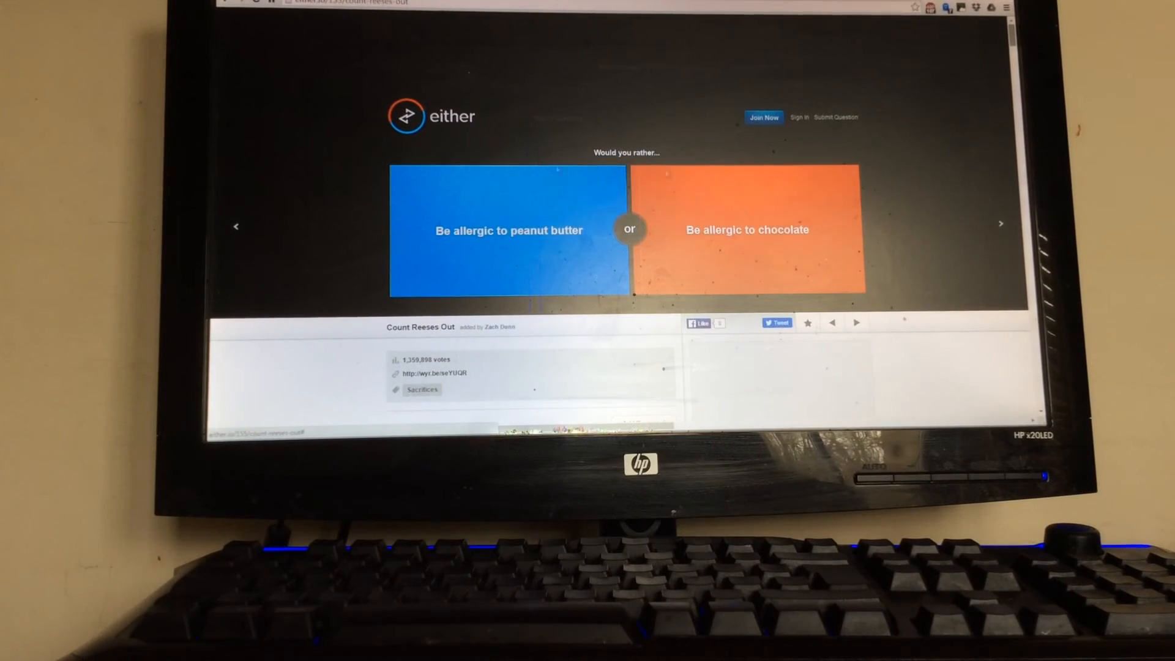
Step: Vote for the peanut butter allergy and for milking yourself at breakfast, advancing after each
{"action": "left_click", "coordinate": [508, 231]}
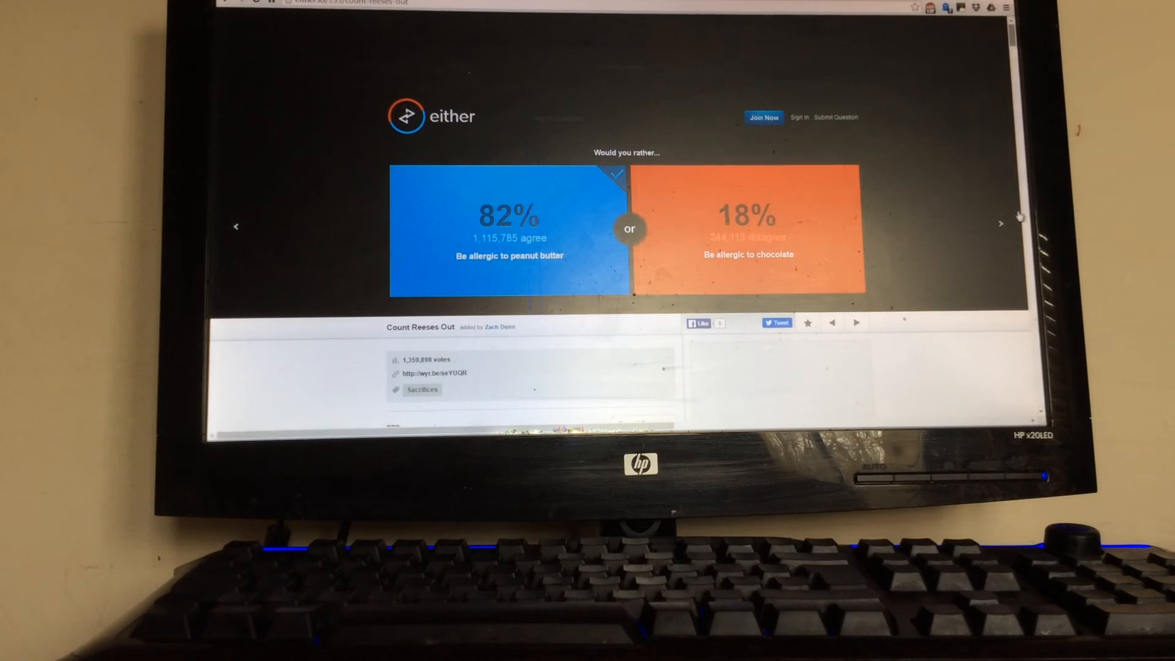
{"action": "left_click", "coordinate": [1001, 227]}
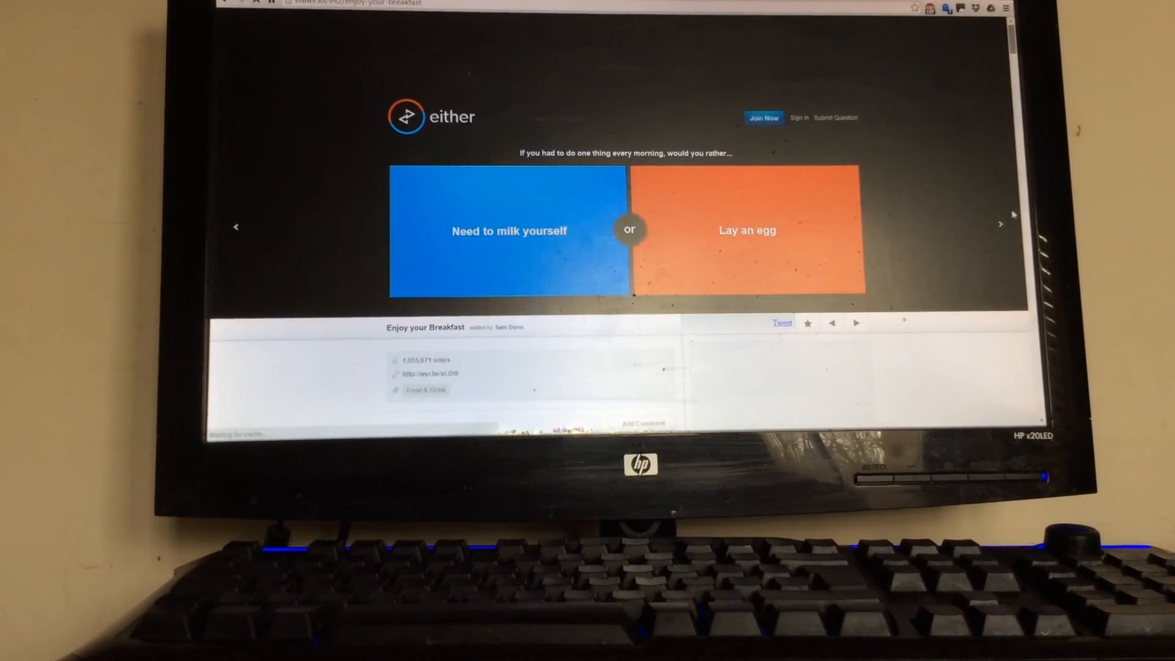
{"action": "left_click", "coordinate": [508, 230]}
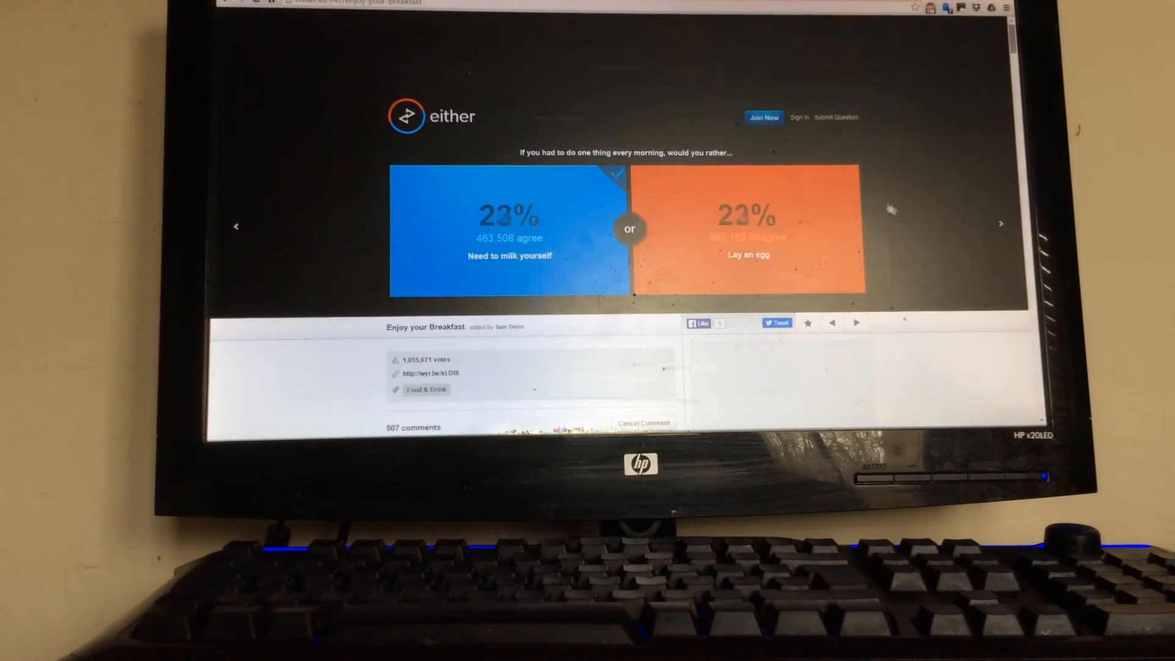
{"action": "left_click", "coordinate": [1001, 223]}
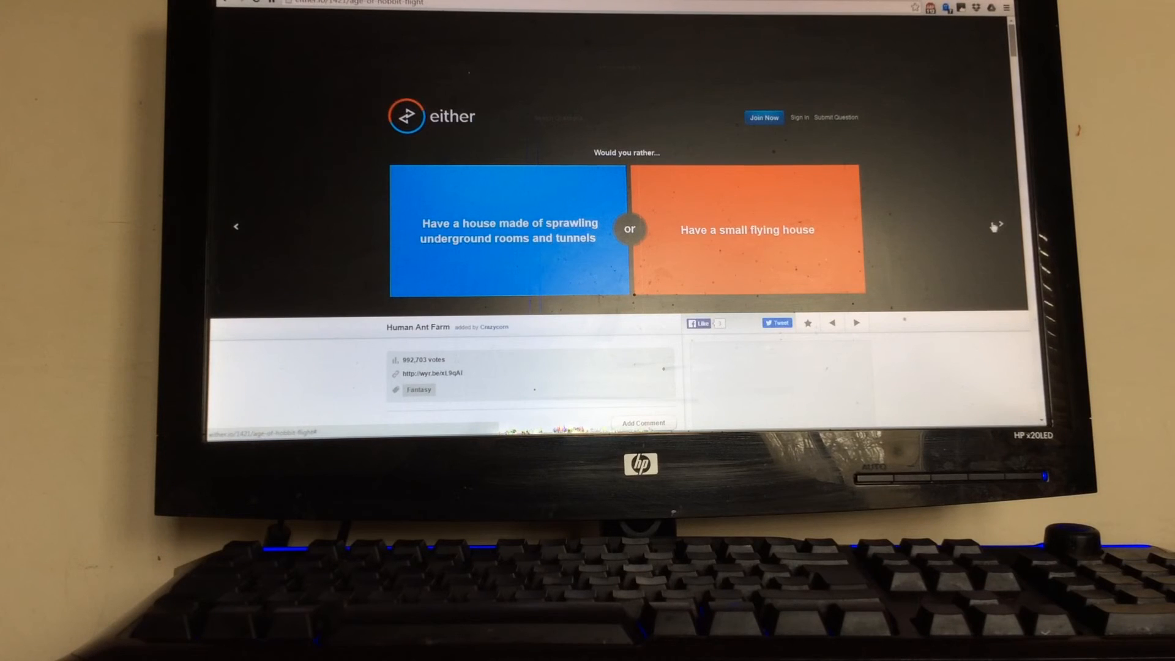
{"action": "mouse_move", "coordinate": [990, 221]}
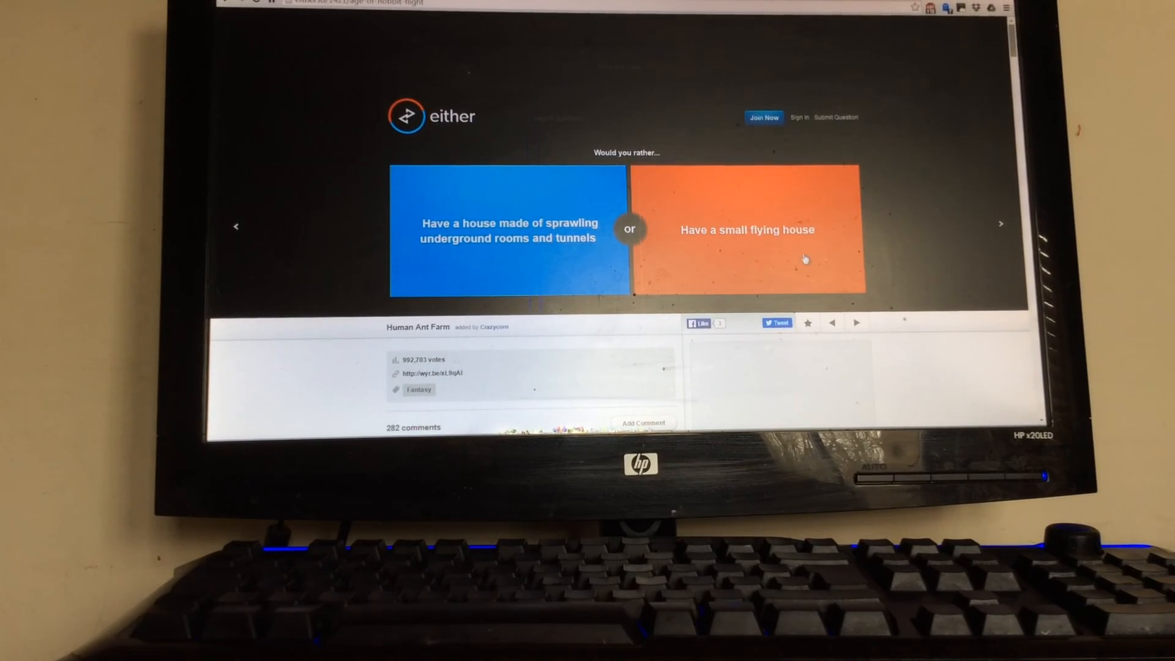
{"action": "mouse_move", "coordinate": [514, 218]}
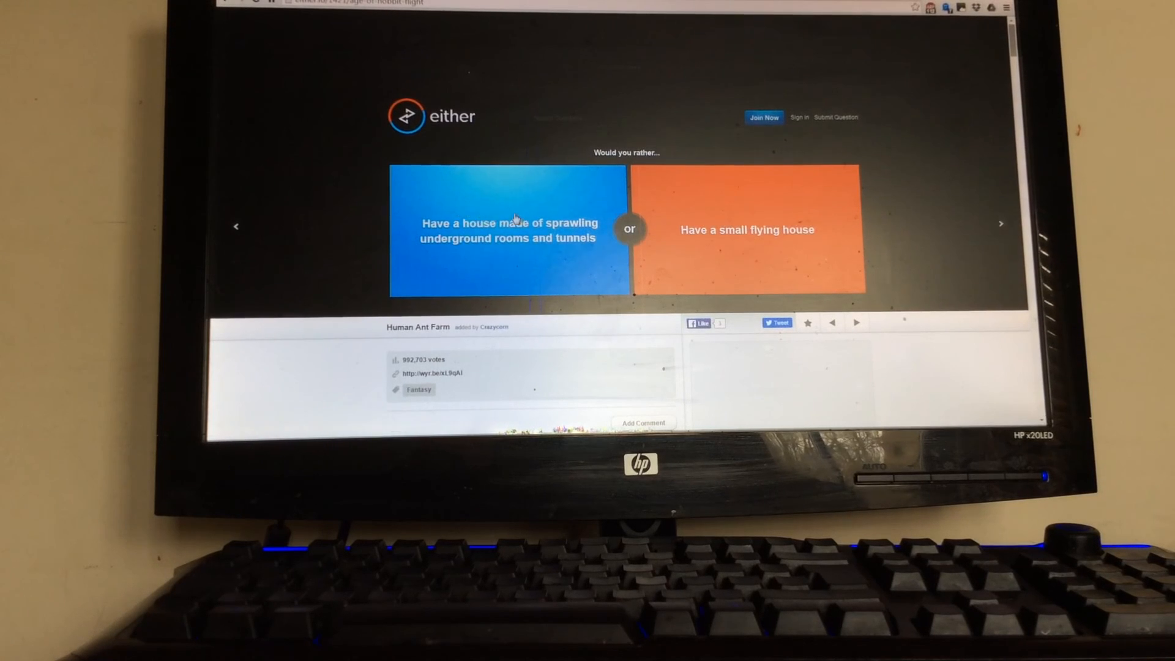
Step: Vote for the underground tunnel house and for being better looking in person
{"action": "left_click", "coordinate": [507, 230]}
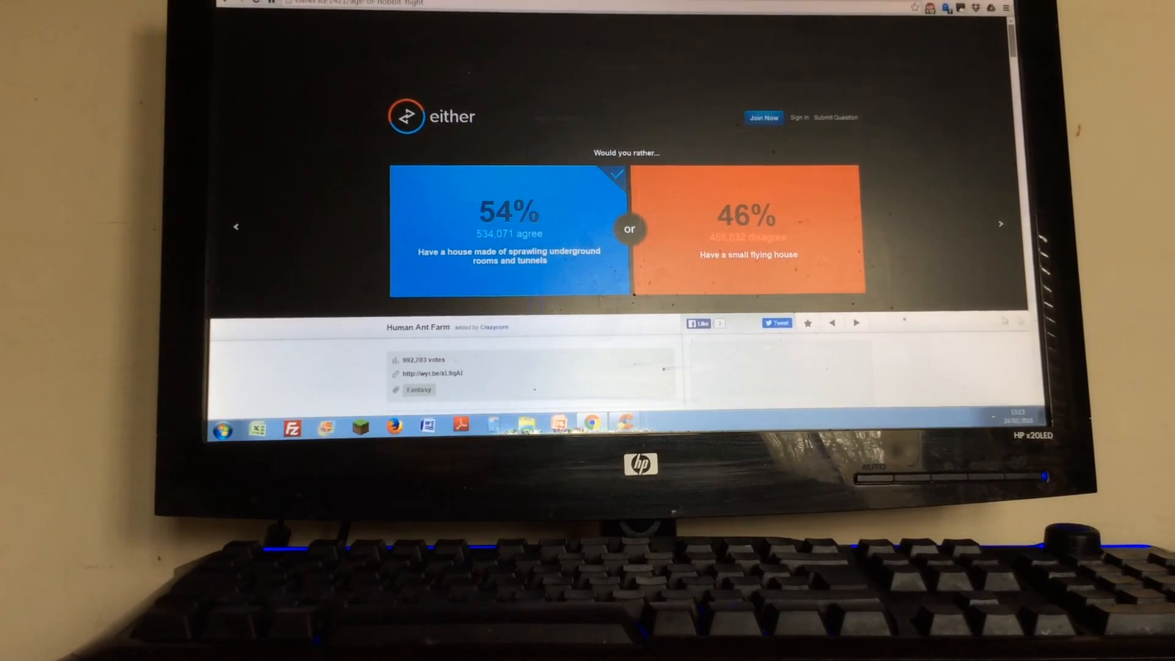
{"action": "left_click", "coordinate": [1001, 224]}
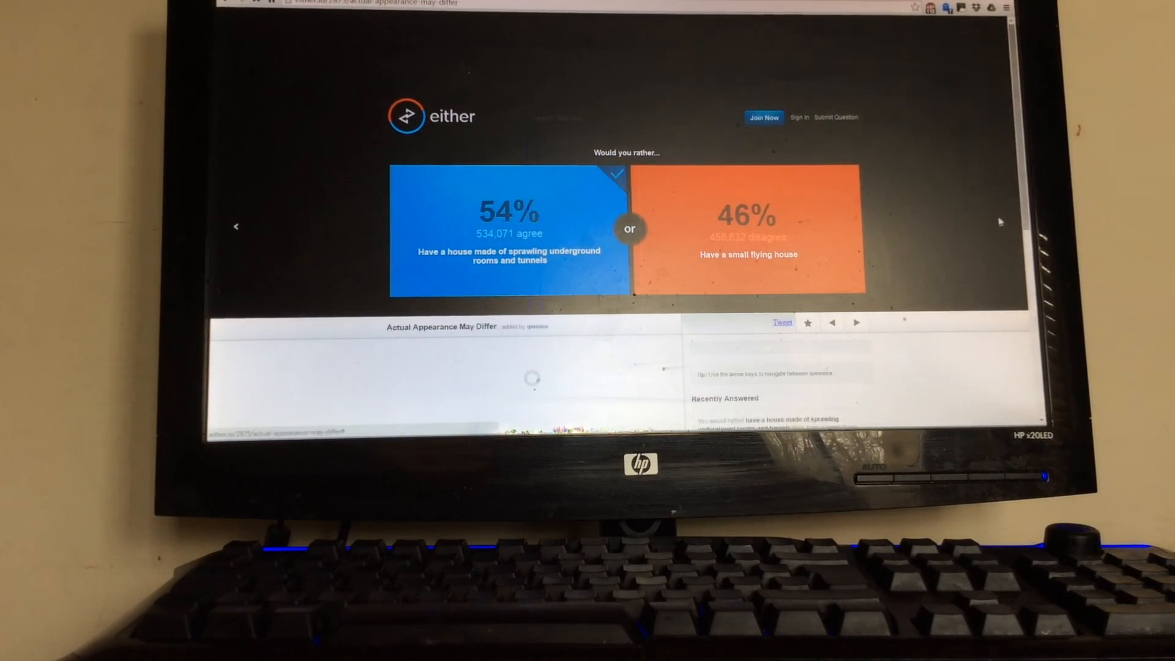
{"action": "left_click", "coordinate": [1001, 223]}
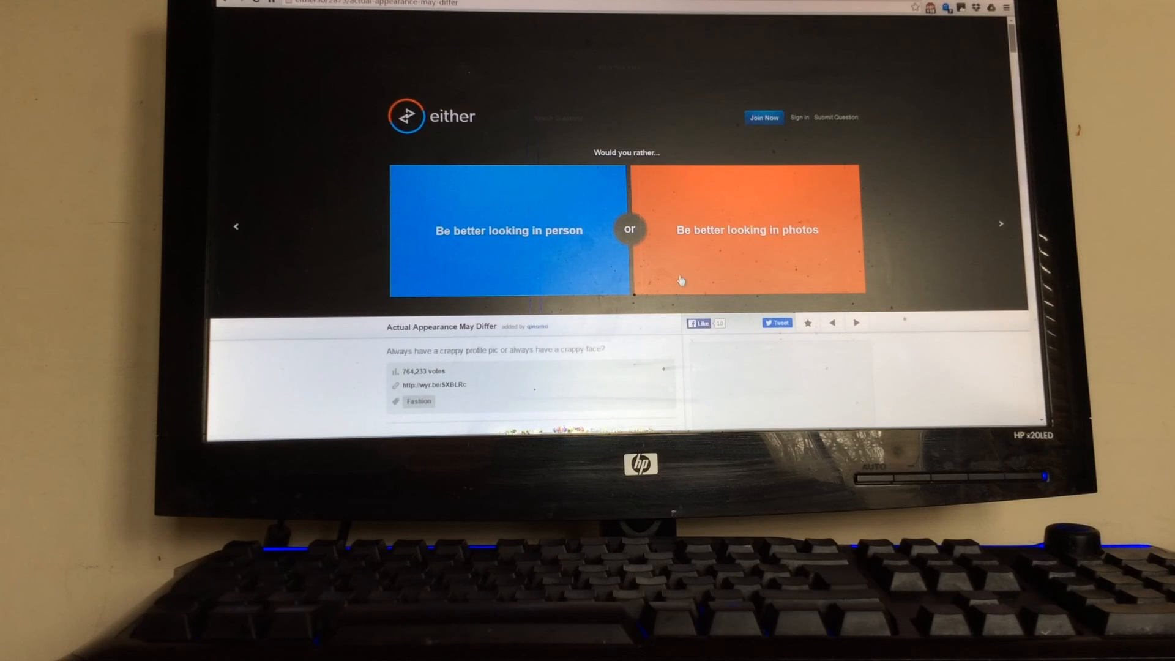
{"action": "mouse_move", "coordinate": [532, 278]}
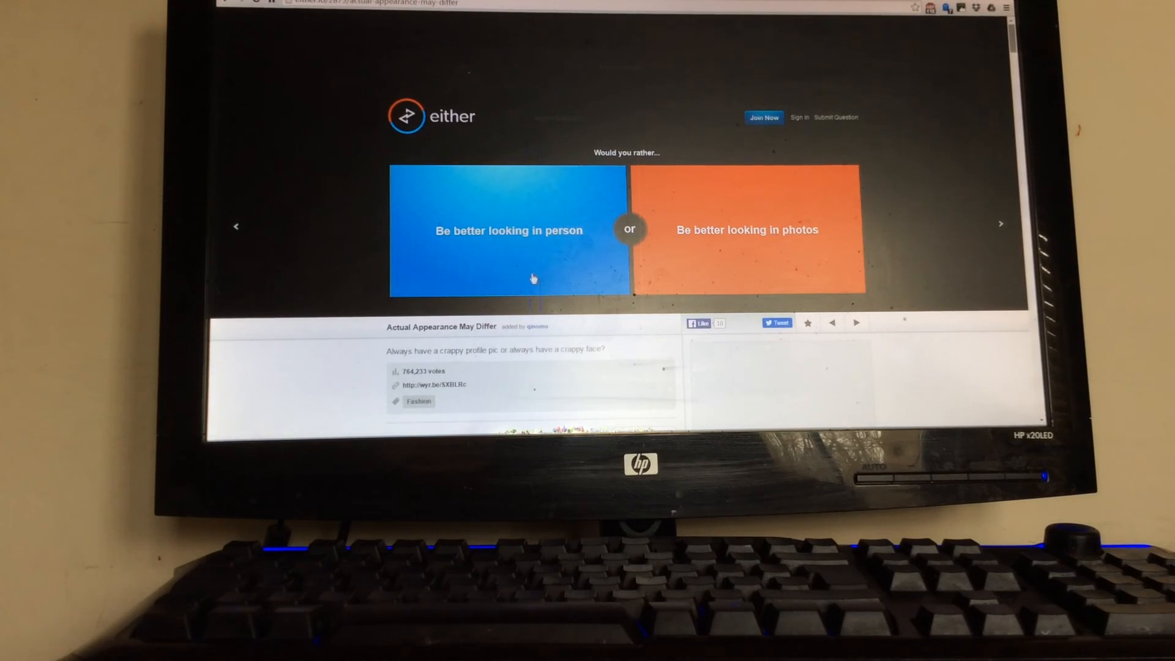
{"action": "left_click", "coordinate": [508, 230]}
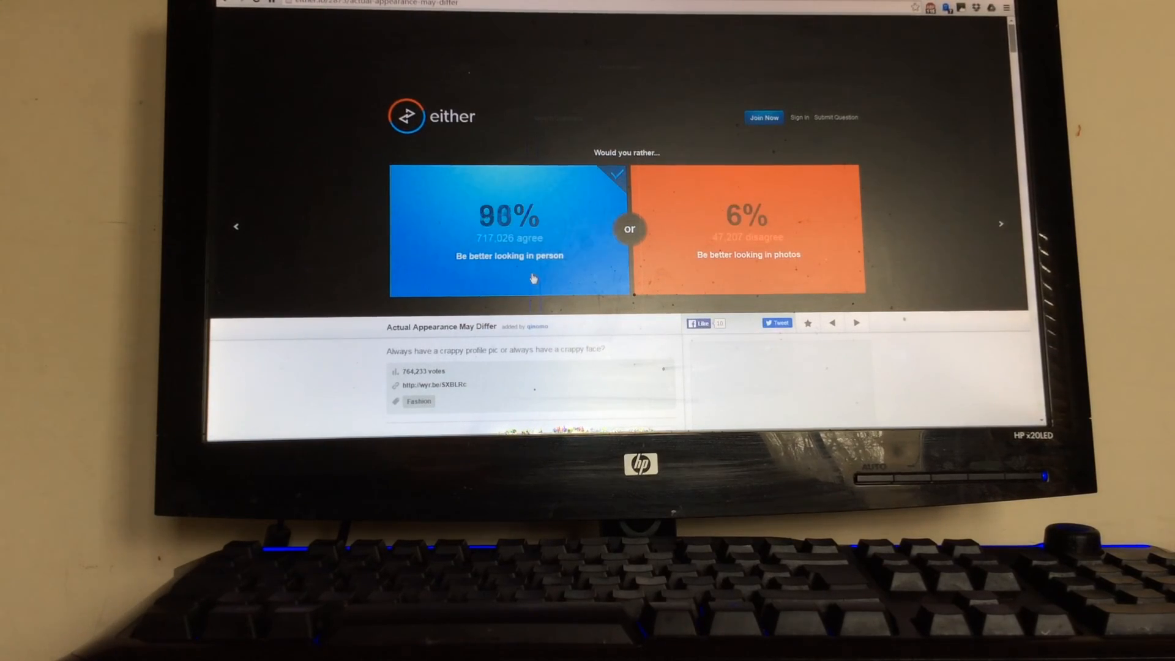